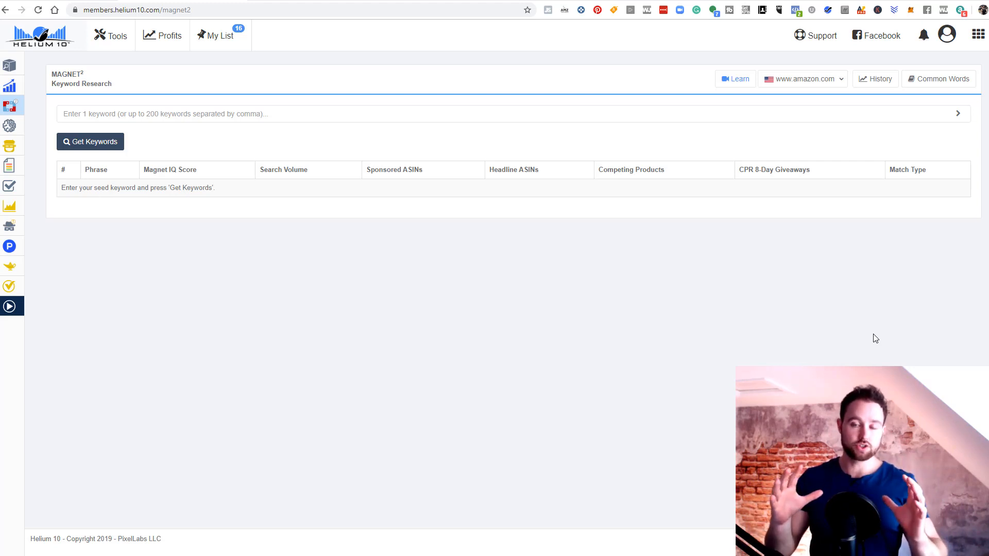
{"action": "mouse_move", "coordinate": [31, 78]}
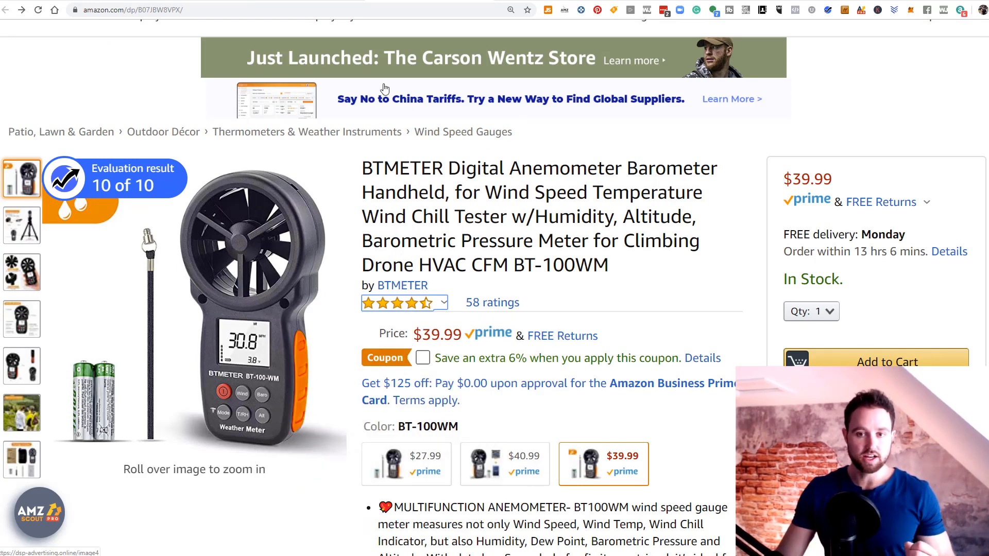
Select the word 'Anemometer' in the BTMETER product title as the seed keyword
{"action": "double_click", "coordinate": [547, 168]}
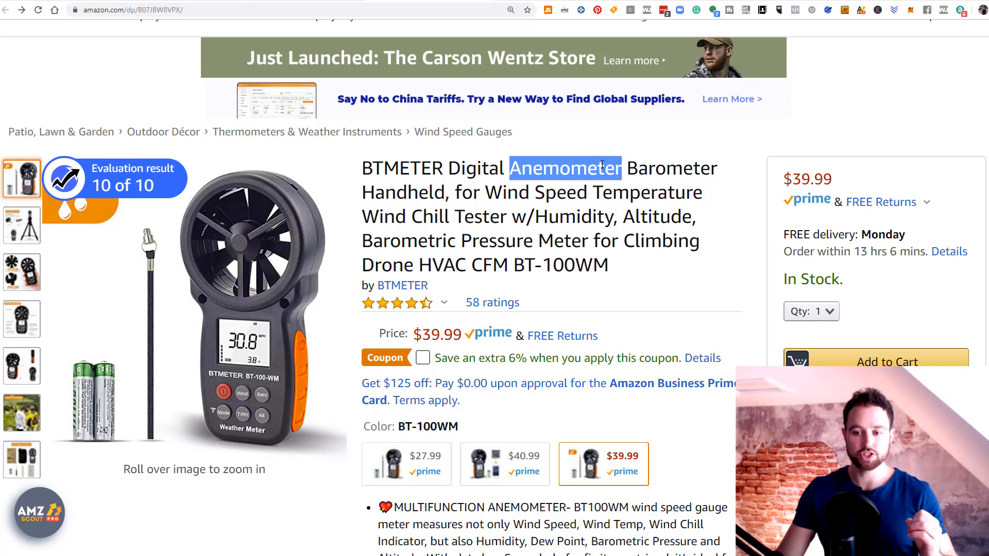
{"action": "mouse_move", "coordinate": [566, 184]}
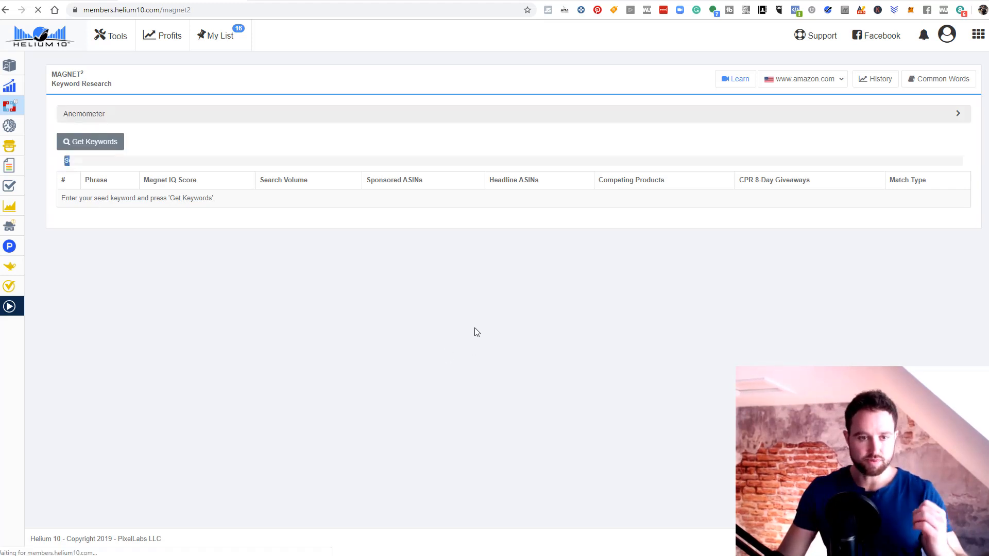
{"action": "left_click", "coordinate": [90, 141]}
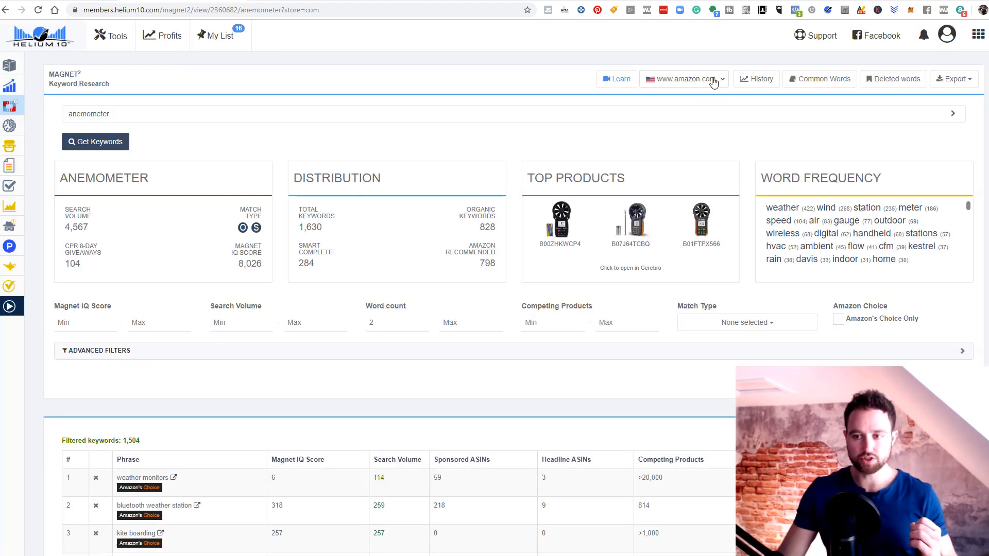
{"action": "left_click", "coordinate": [683, 79]}
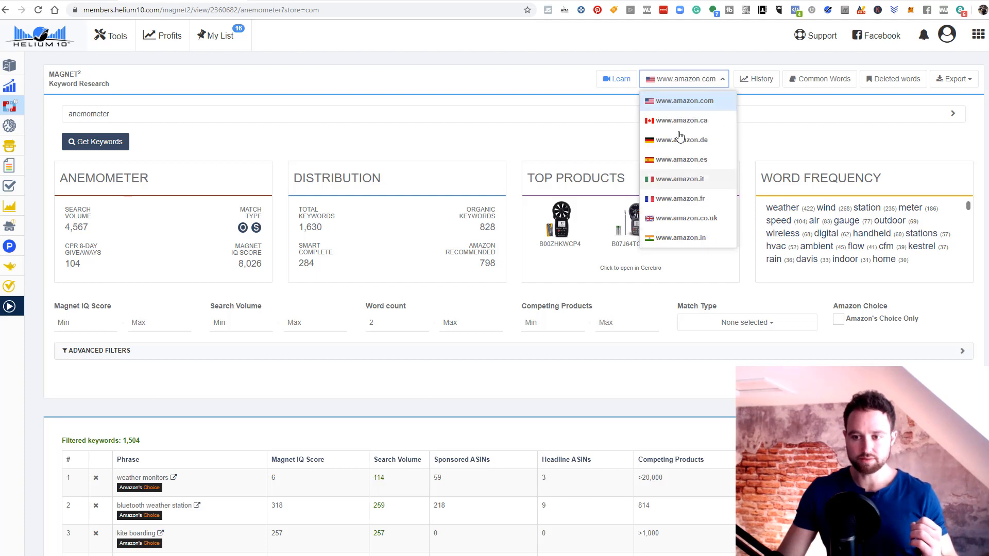
{"action": "mouse_move", "coordinate": [442, 137]}
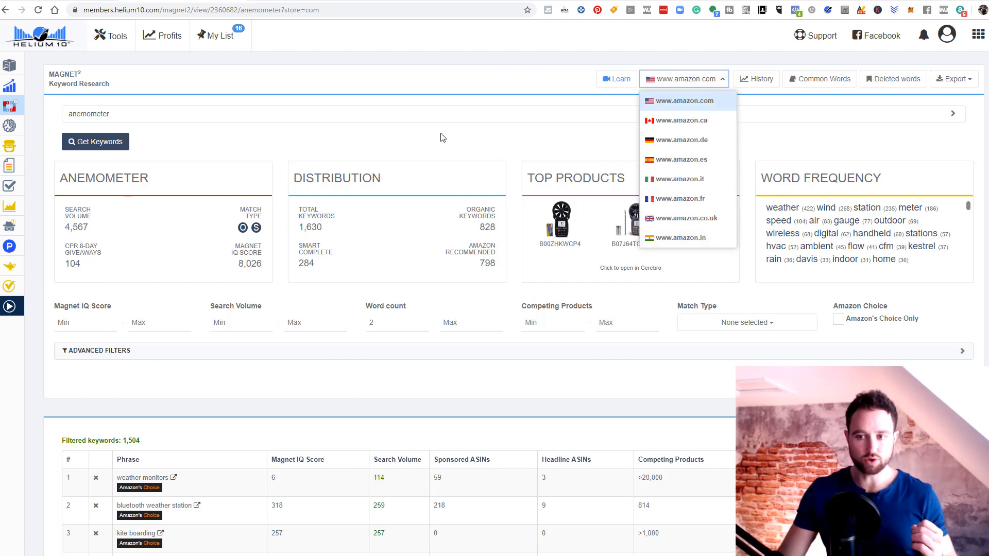
{"action": "left_click", "coordinate": [683, 78]}
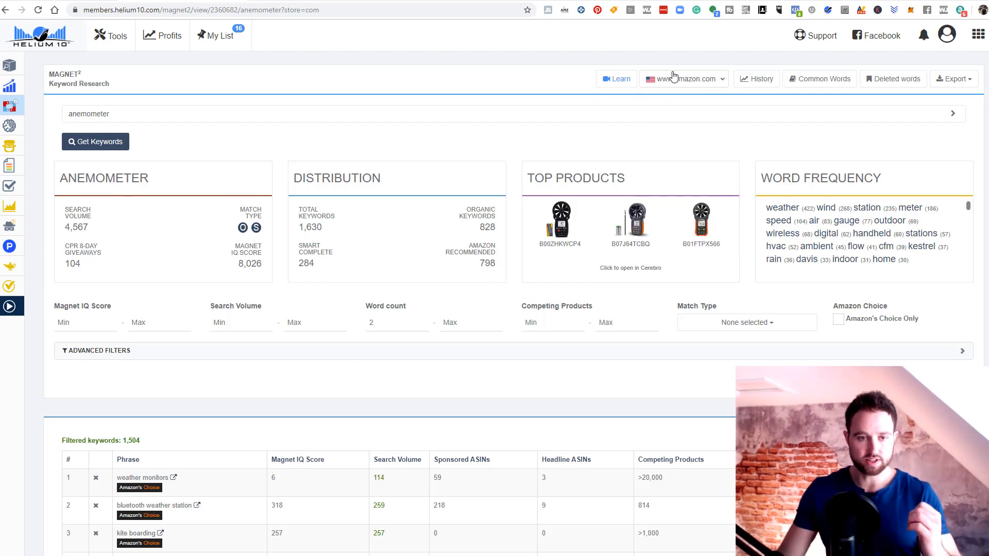
{"action": "mouse_move", "coordinate": [158, 203]}
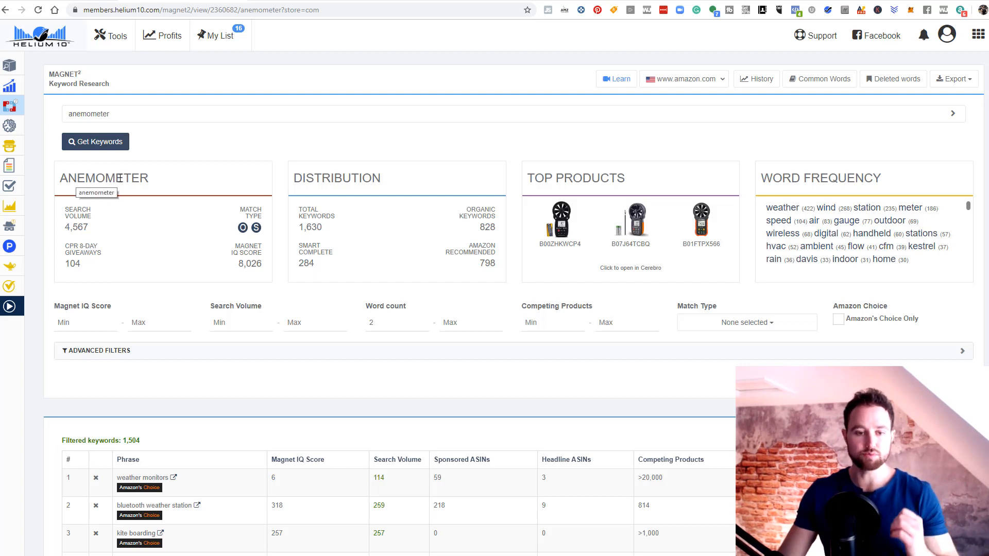
{"action": "double_click", "coordinate": [75, 227]}
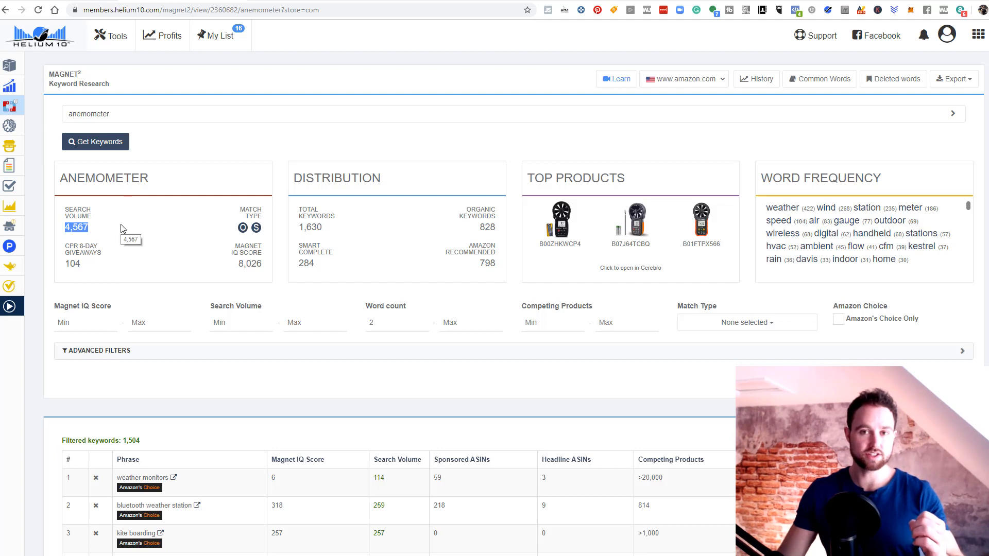
{"action": "mouse_move", "coordinate": [90, 262]}
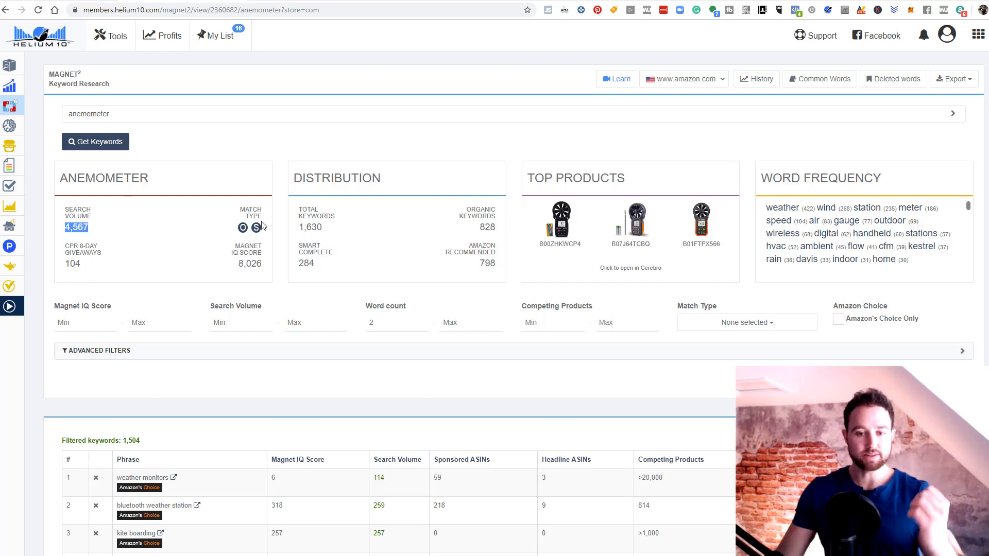
{"action": "mouse_move", "coordinate": [241, 227]}
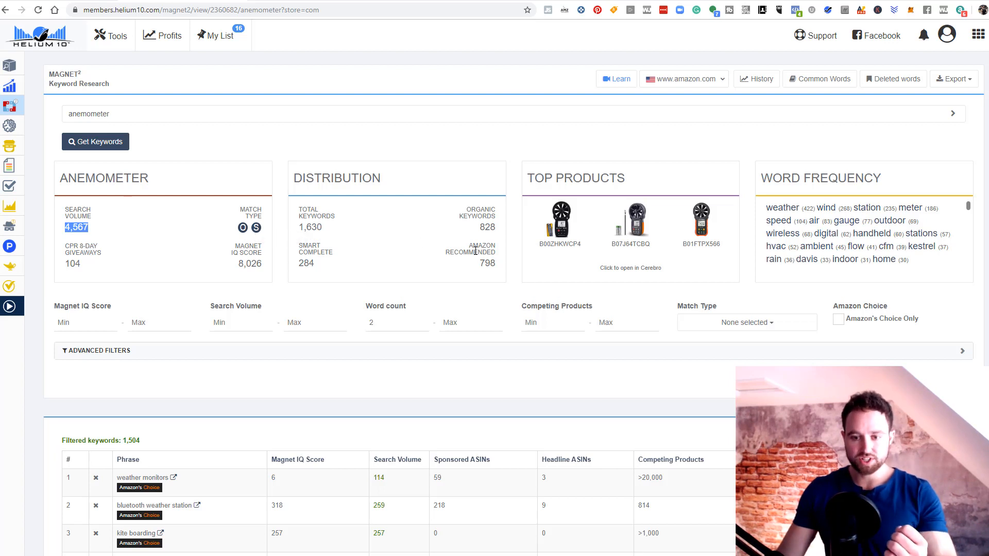
{"action": "mouse_move", "coordinate": [226, 233]}
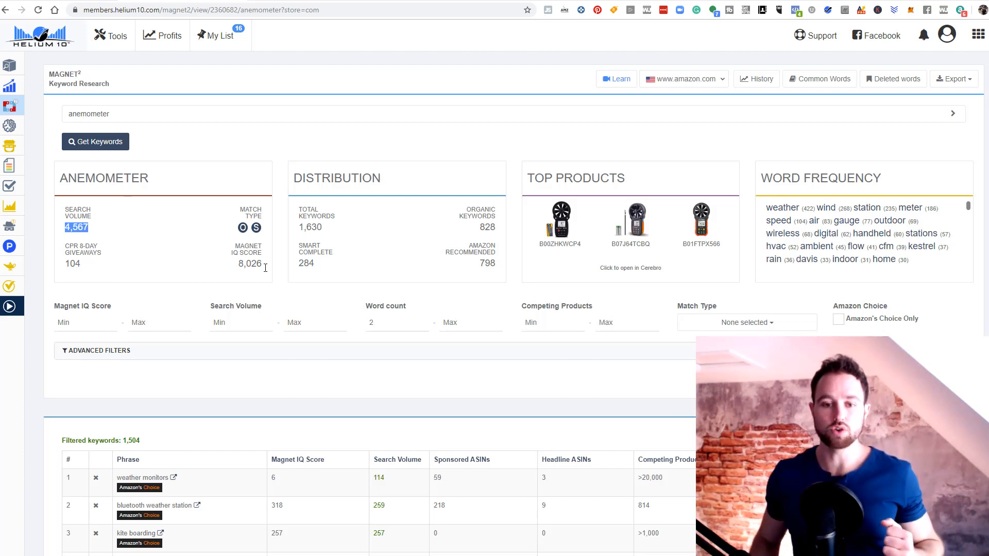
{"action": "mouse_move", "coordinate": [390, 237]}
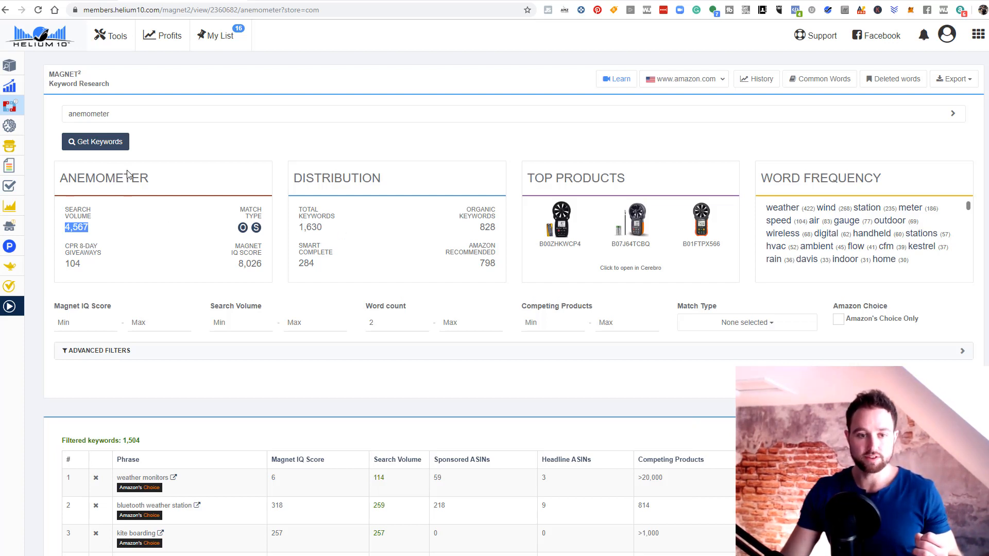
{"action": "mouse_move", "coordinate": [322, 235]}
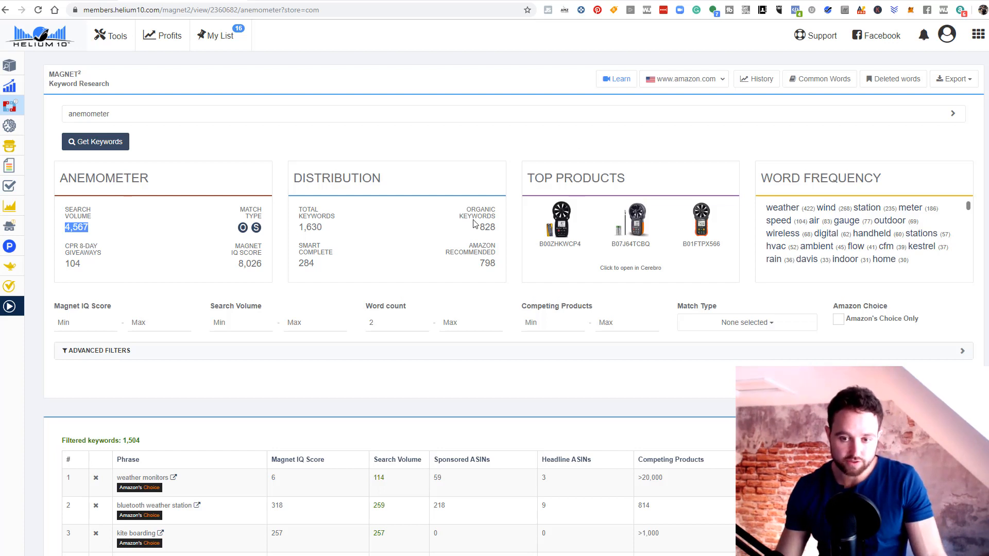
{"action": "mouse_move", "coordinate": [456, 225]}
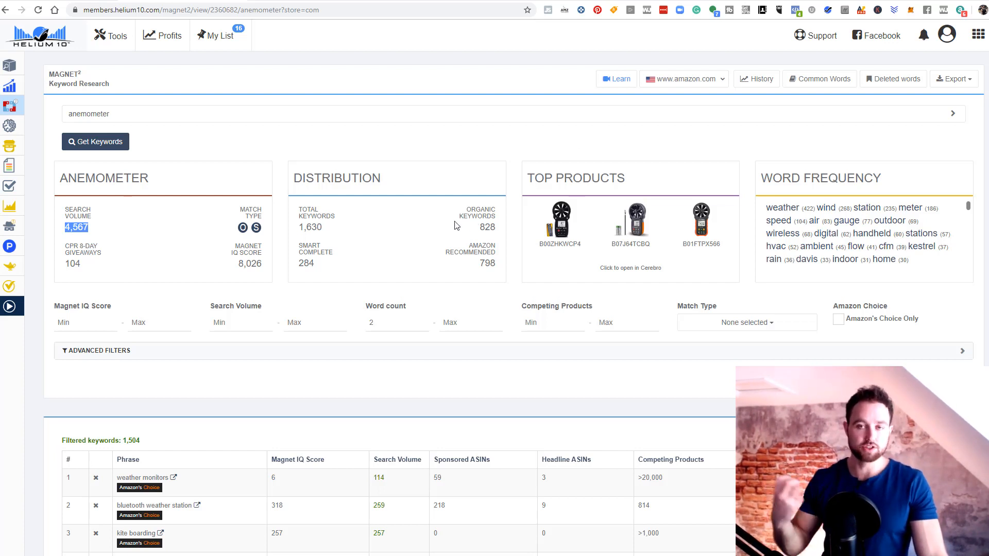
{"action": "mouse_move", "coordinate": [479, 259]}
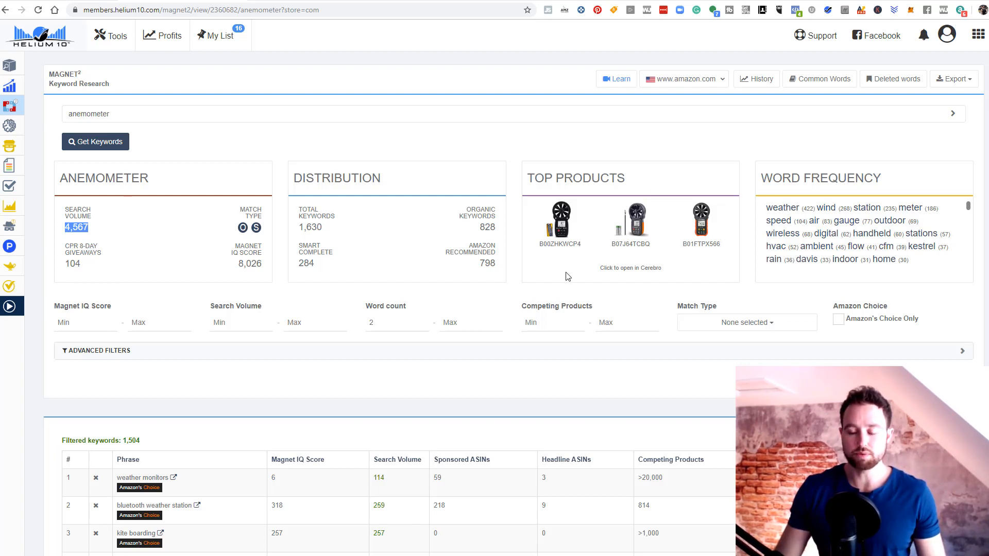
{"action": "mouse_move", "coordinate": [641, 282]}
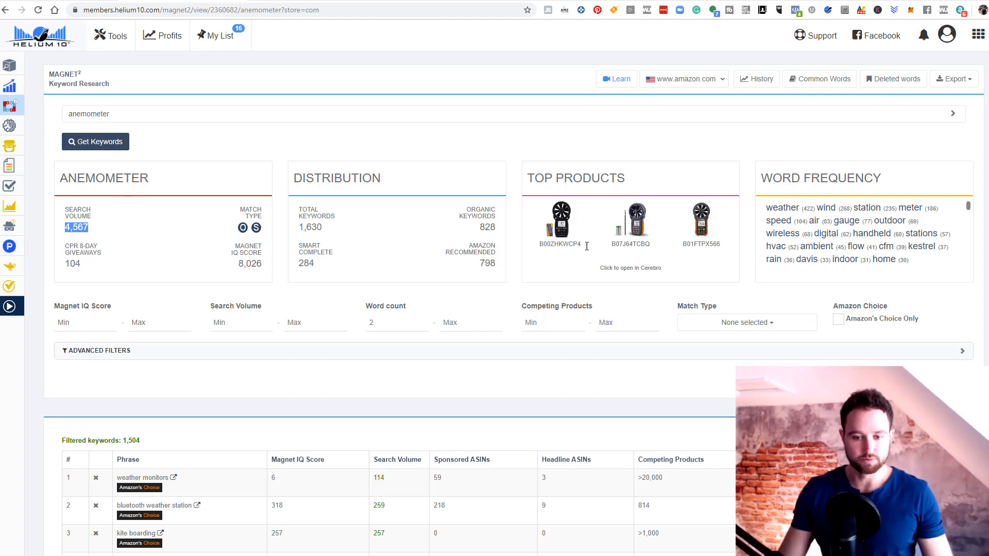
{"action": "scroll", "scroll_direction": "down", "scroll_amount": 3}
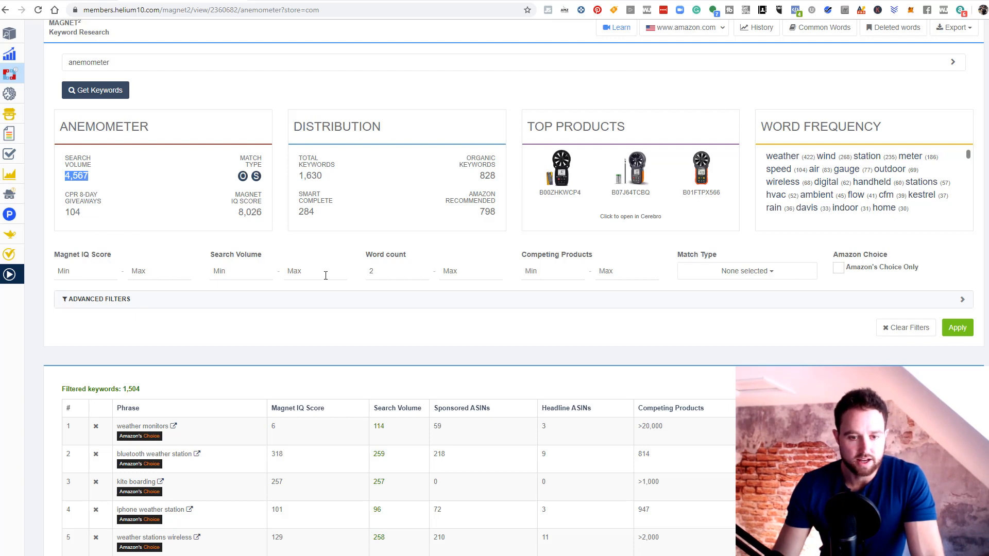
{"action": "mouse_move", "coordinate": [267, 249]}
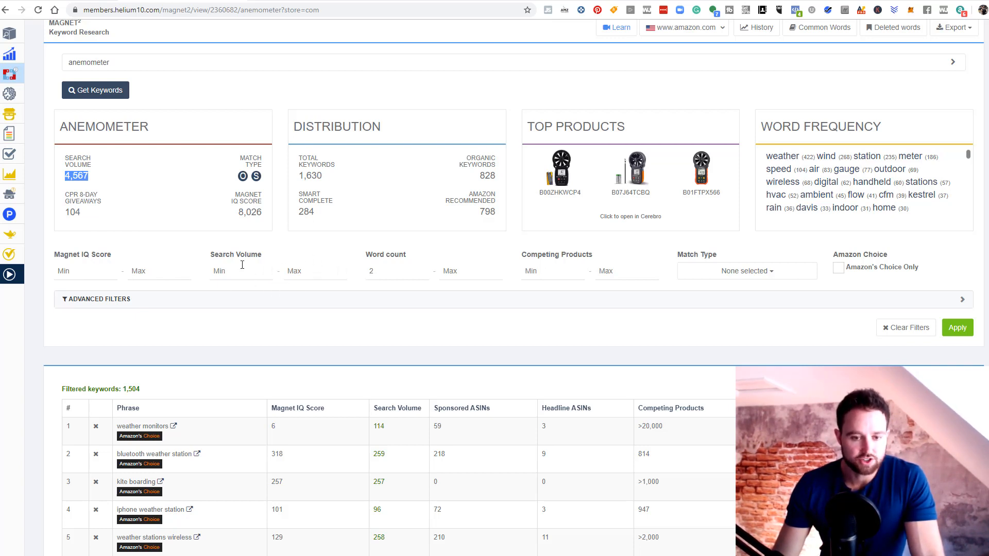
{"action": "mouse_move", "coordinate": [254, 285]}
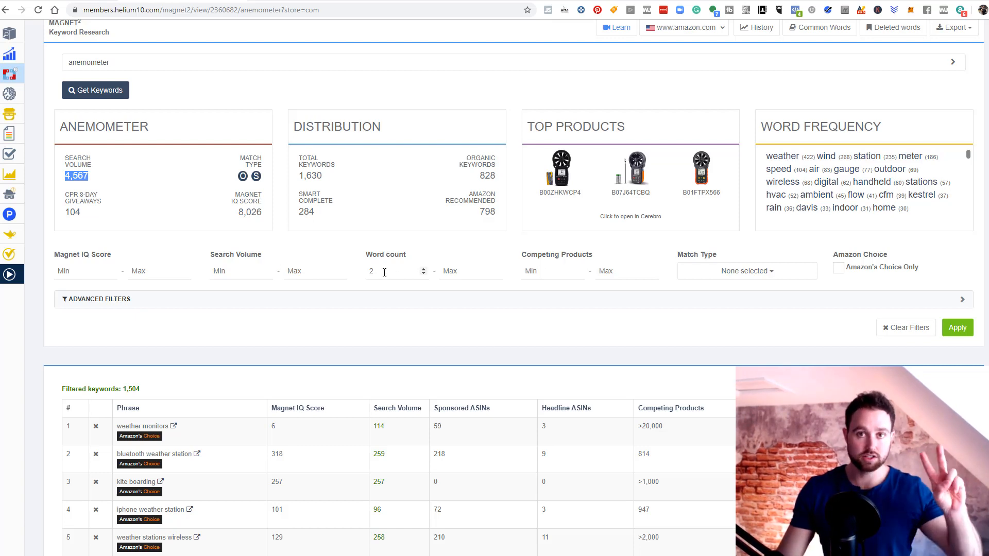
{"action": "mouse_move", "coordinate": [167, 375]}
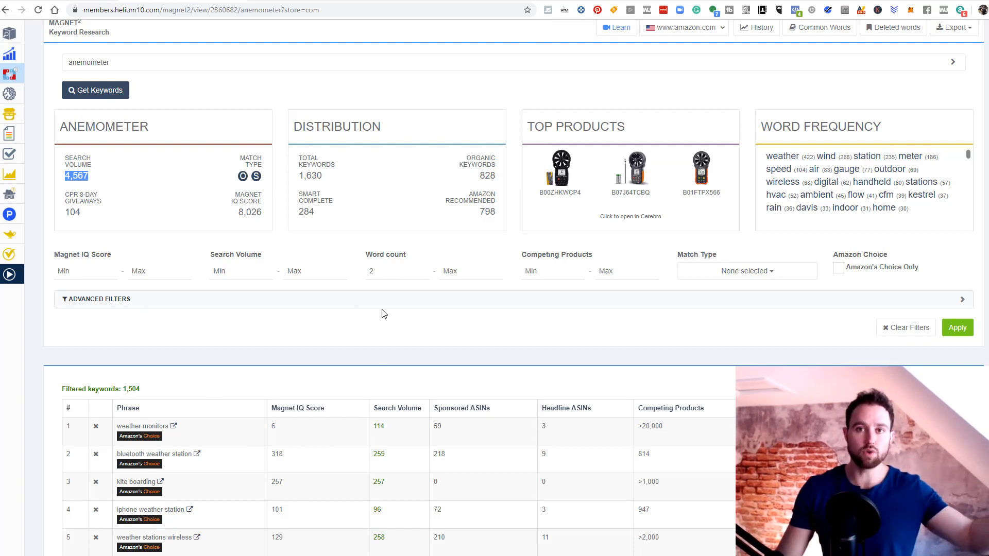
{"action": "left_click", "coordinate": [395, 271]}
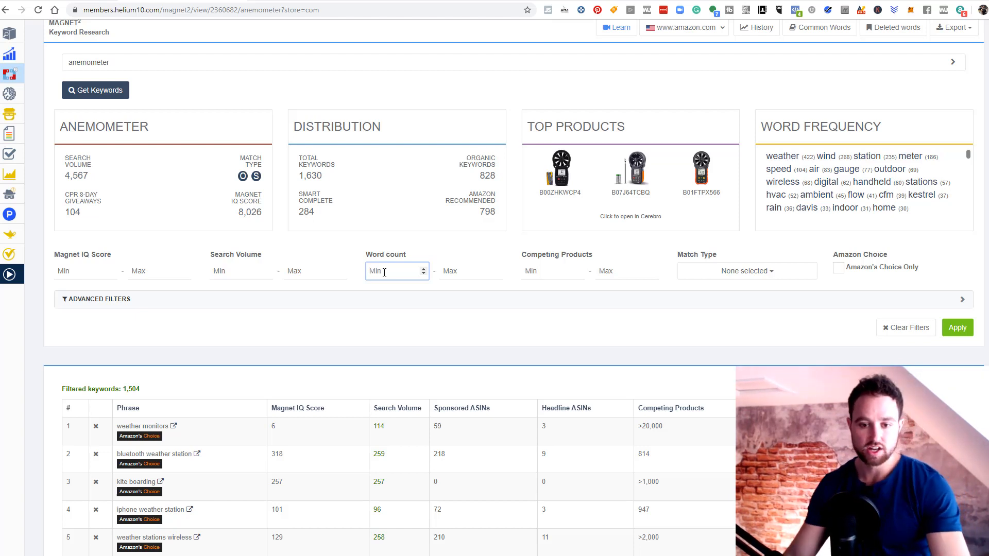
{"action": "type", "text": "1"}
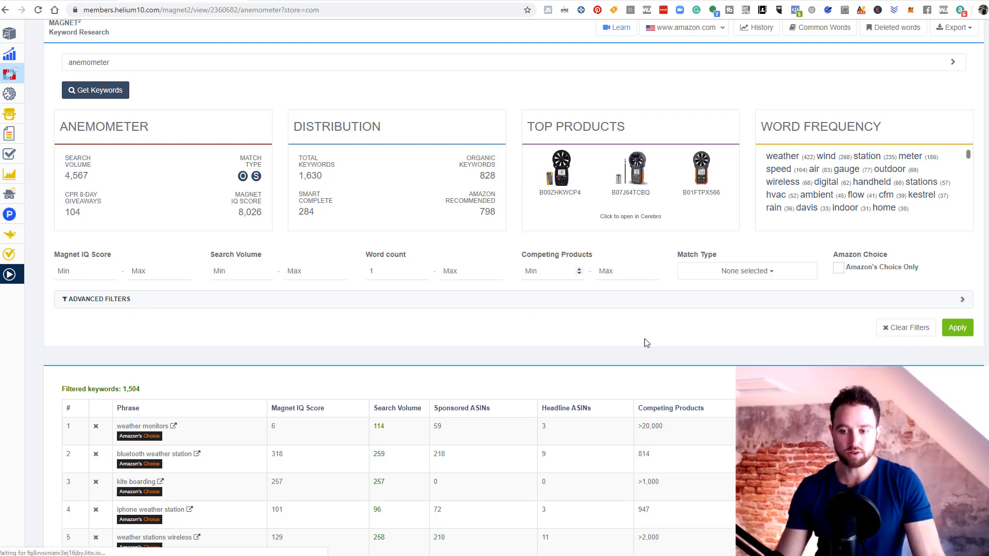
{"action": "left_click", "coordinate": [746, 271]}
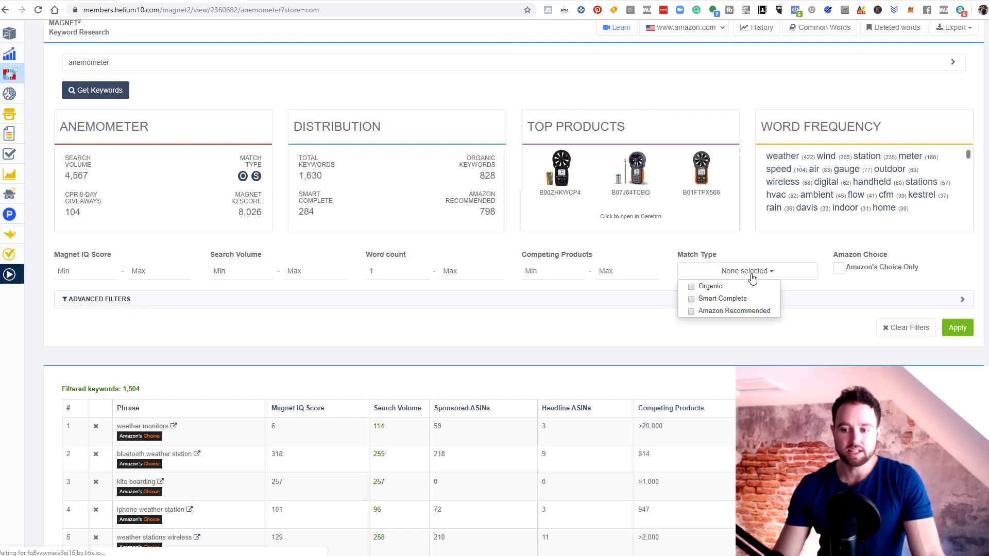
{"action": "mouse_move", "coordinate": [713, 297]}
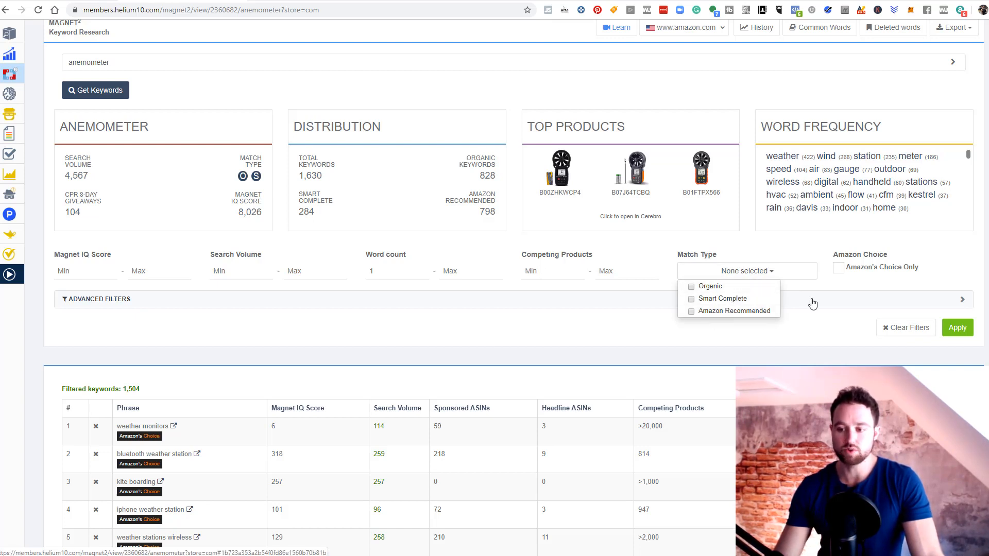
{"action": "left_click", "coordinate": [747, 270]}
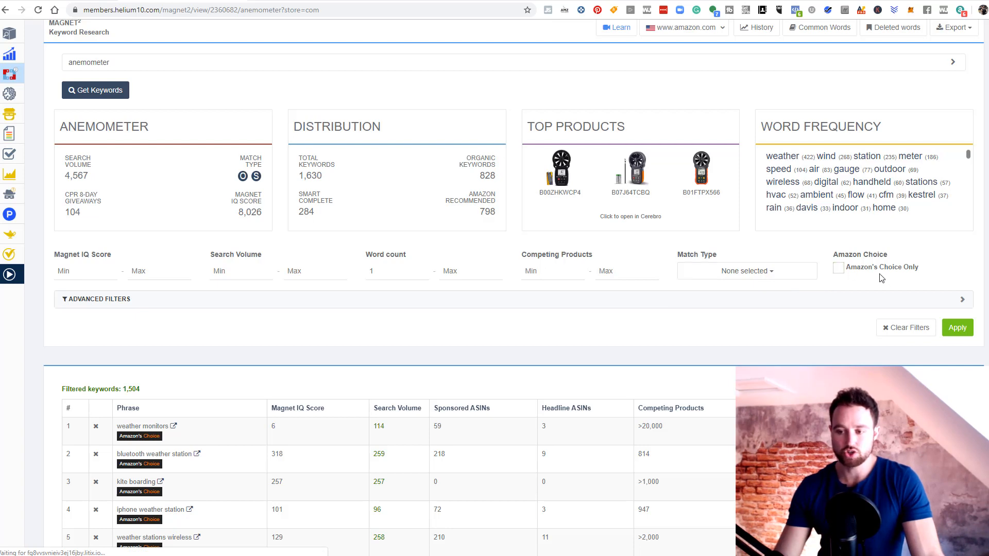
{"action": "mouse_move", "coordinate": [186, 276]}
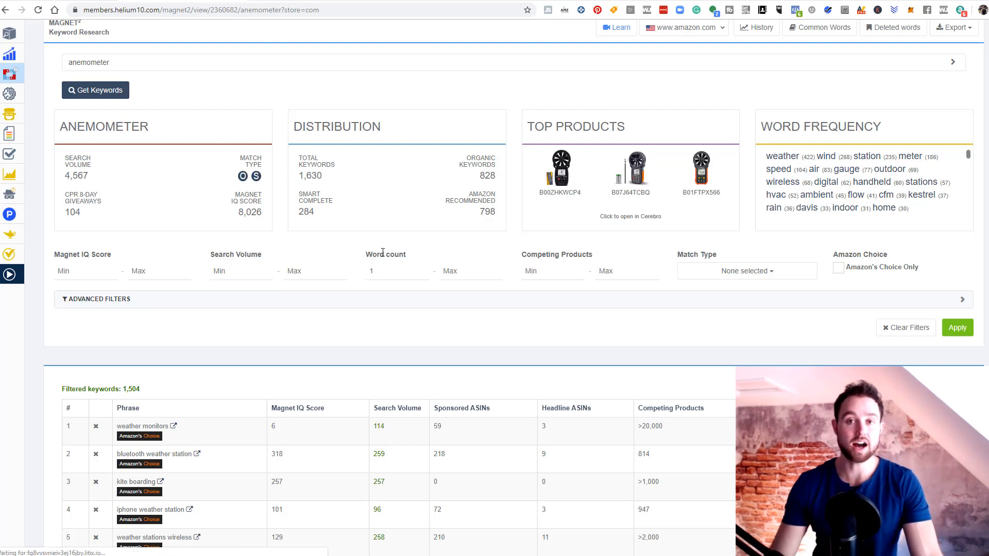
{"action": "scroll", "scroll_direction": "down", "scroll_amount": 3}
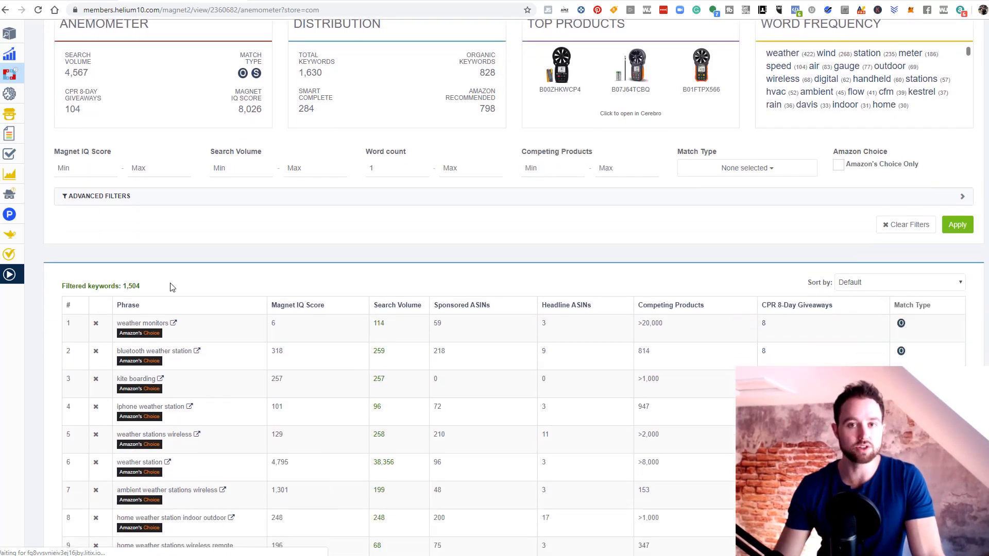
{"action": "mouse_move", "coordinate": [140, 288]}
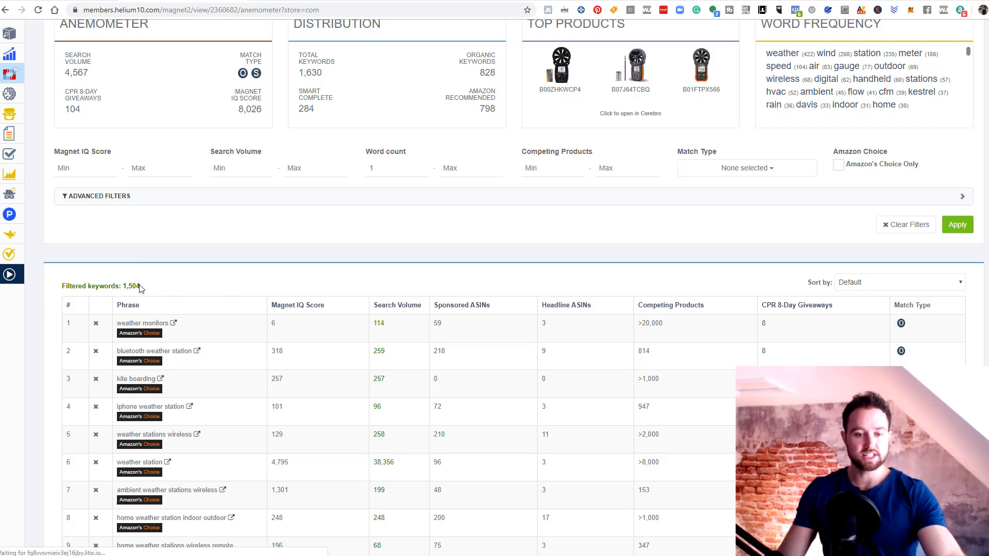
{"action": "mouse_move", "coordinate": [155, 285]}
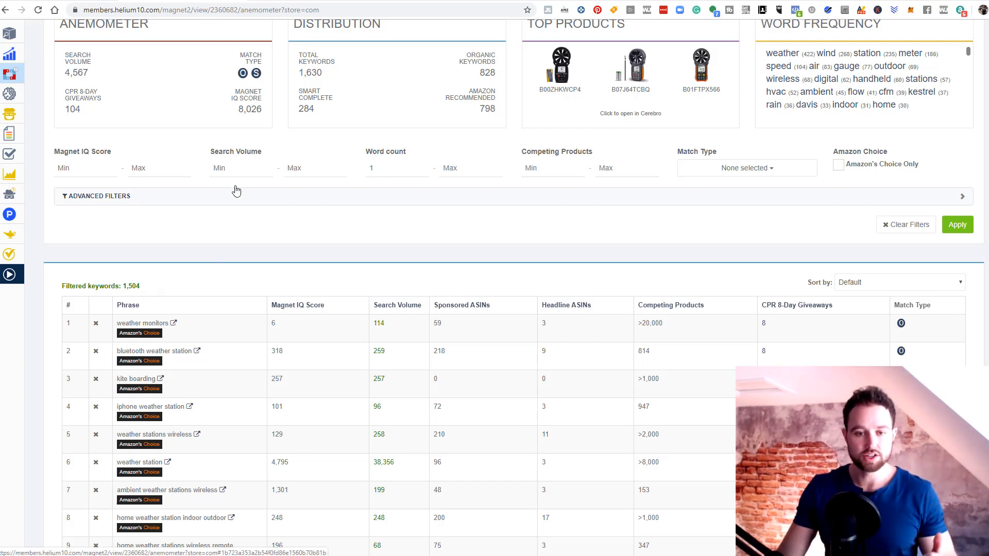
Apply a minimum search volume of 250, cutting the list from 1,504 to 236 keywords
{"action": "left_click", "coordinate": [240, 168]}
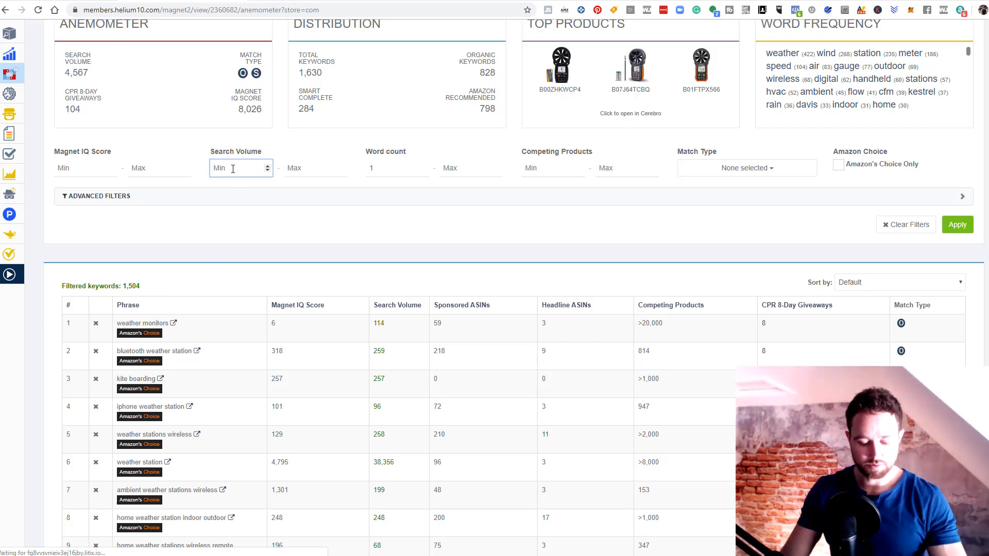
{"action": "type", "text": "250"}
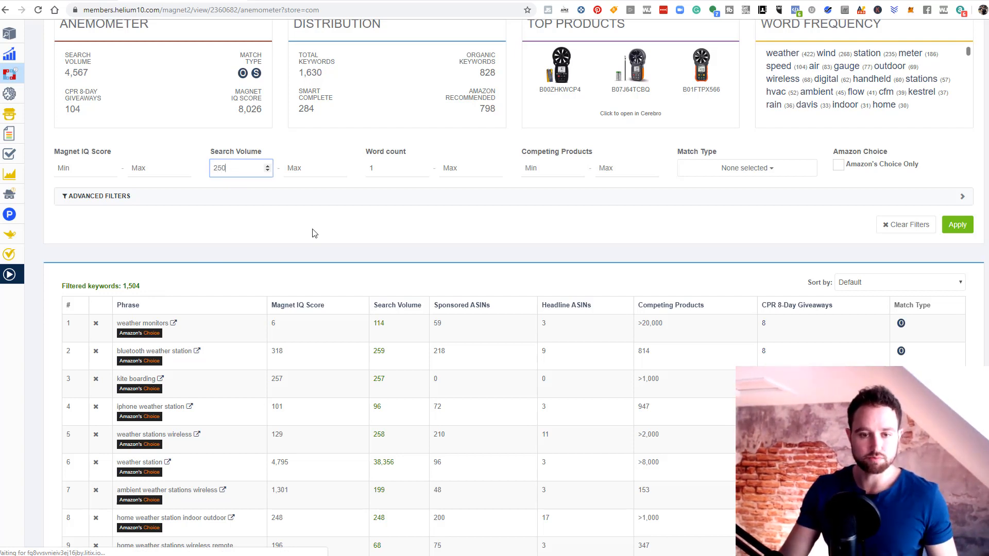
{"action": "left_click", "coordinate": [394, 168]}
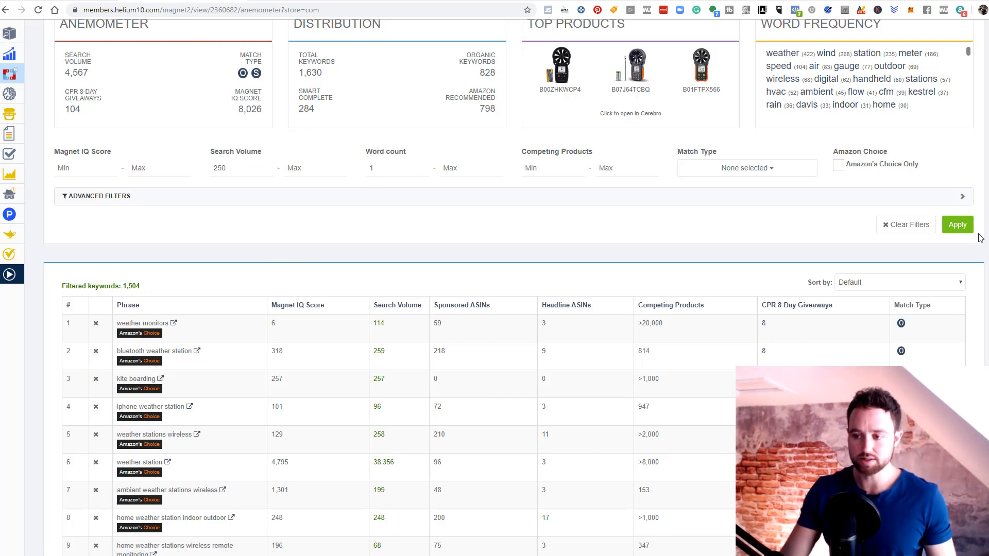
{"action": "left_click", "coordinate": [957, 223]}
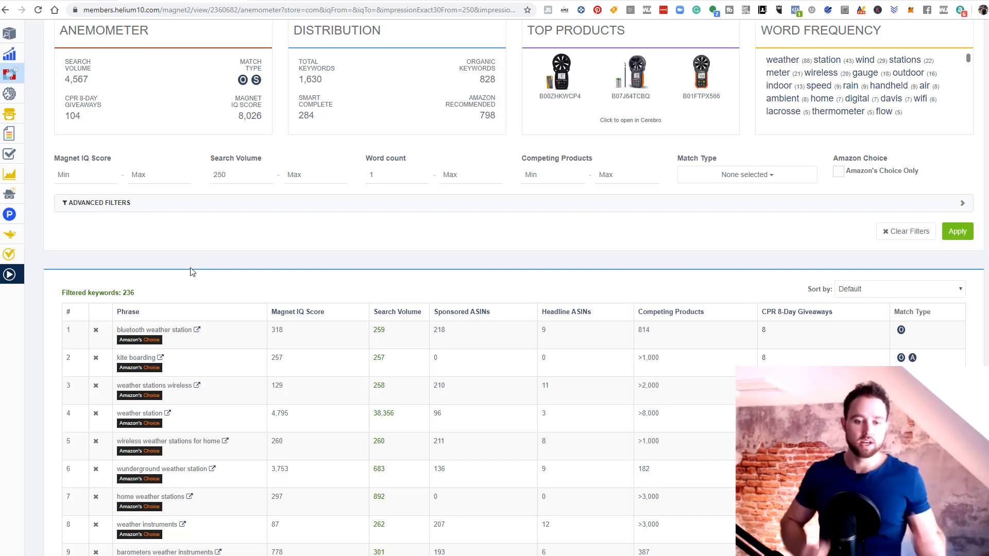
{"action": "mouse_move", "coordinate": [269, 273]}
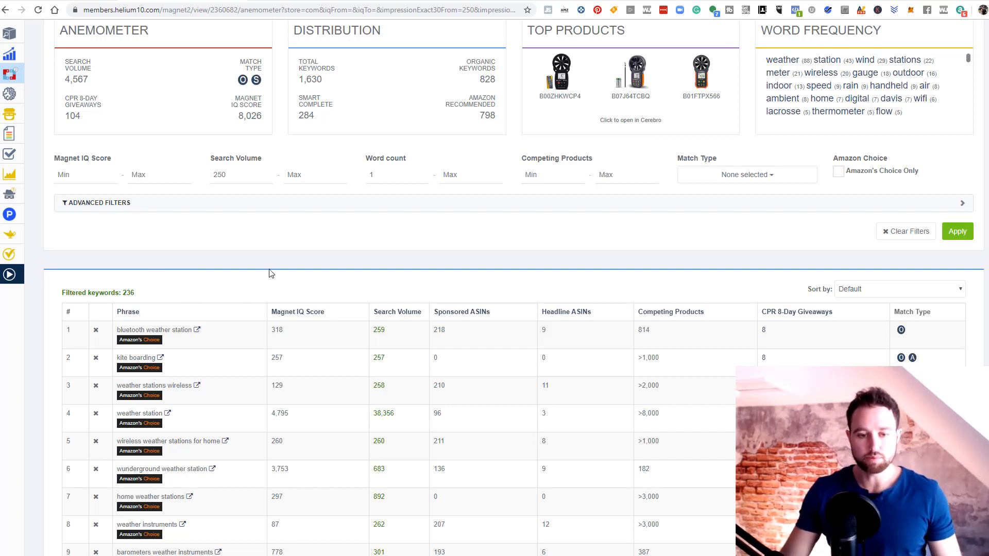
{"action": "mouse_move", "coordinate": [201, 223]}
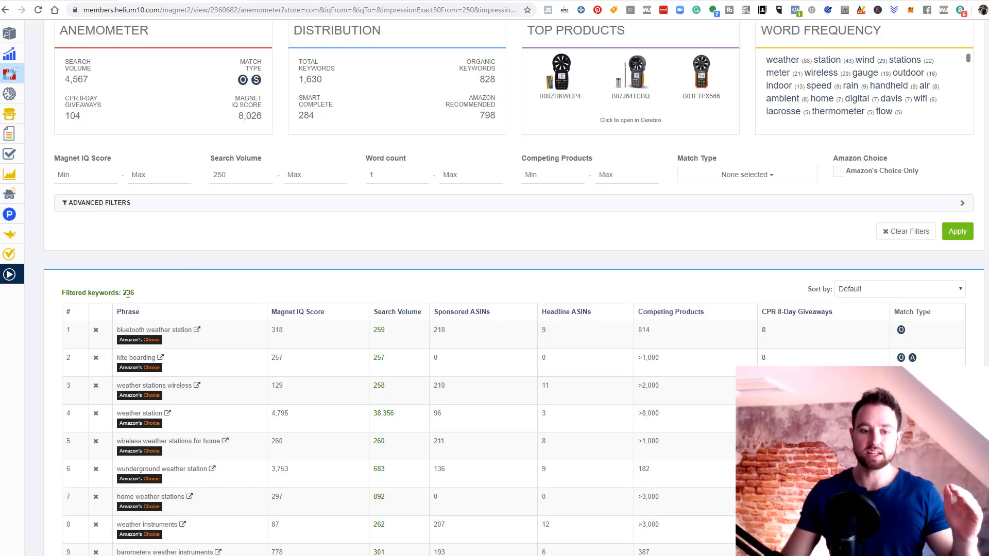
{"action": "double_click", "coordinate": [128, 292]}
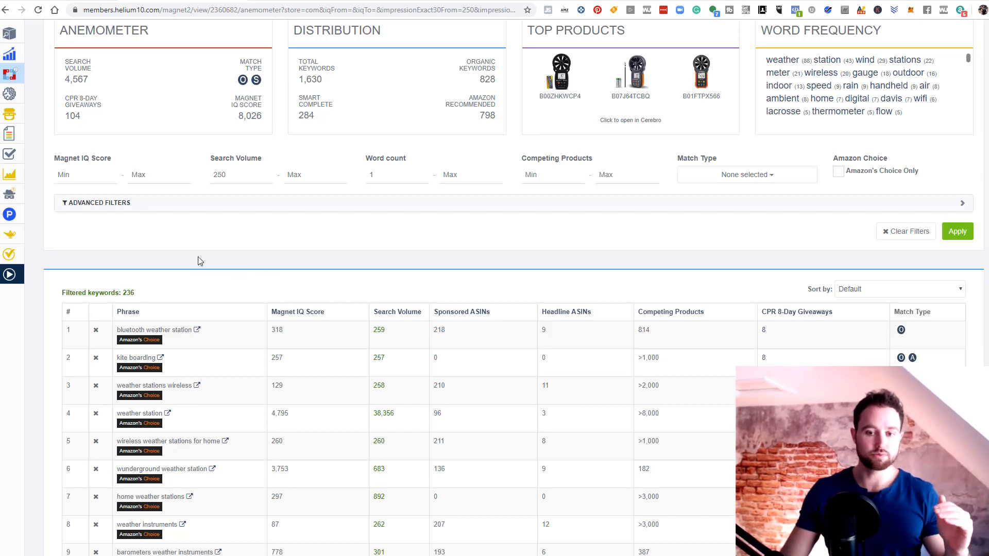
Sort the 236 keywords by Search Volume High To Low, putting 'weather station' first
{"action": "scroll", "scroll_direction": "down", "scroll_amount": 3}
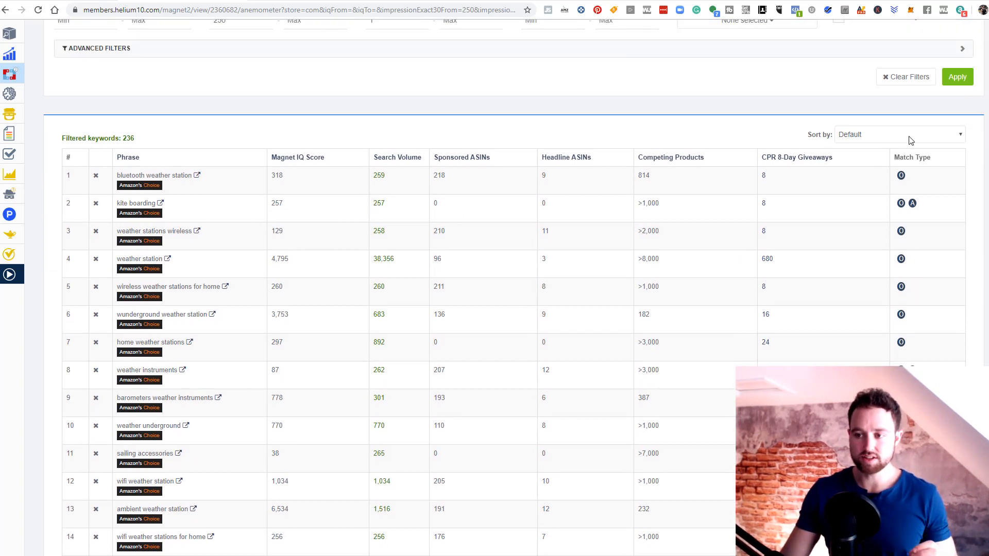
{"action": "left_click", "coordinate": [899, 134]}
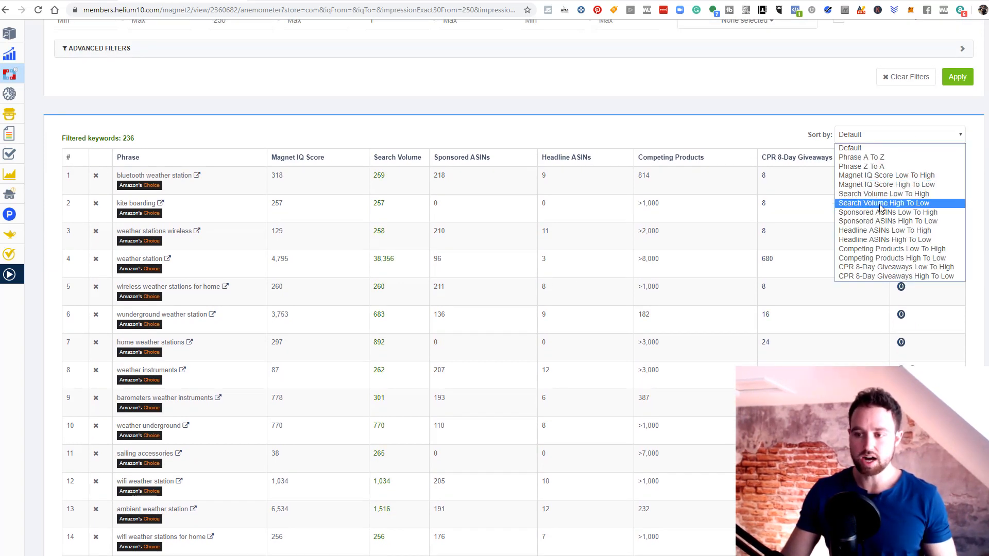
{"action": "left_click", "coordinate": [884, 203]}
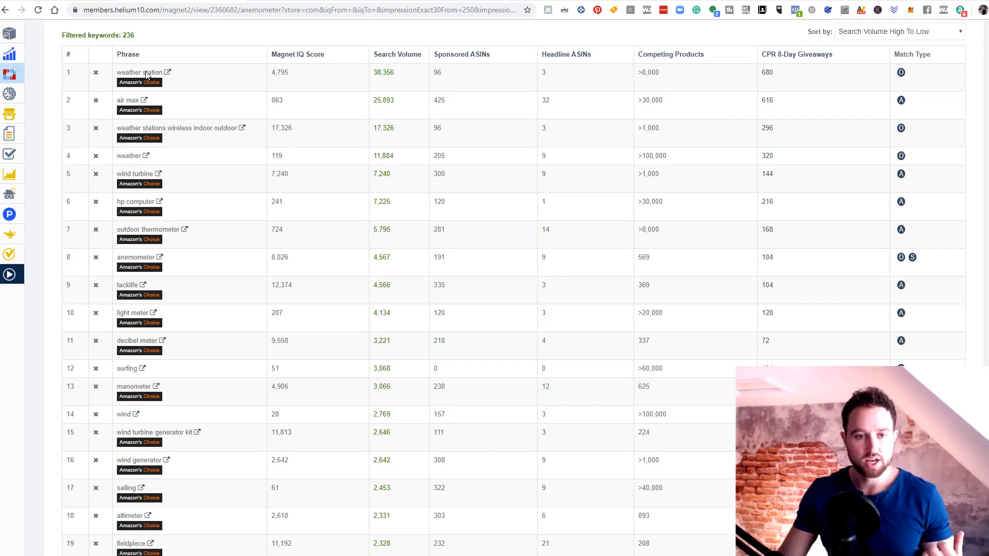
{"action": "mouse_move", "coordinate": [175, 86]}
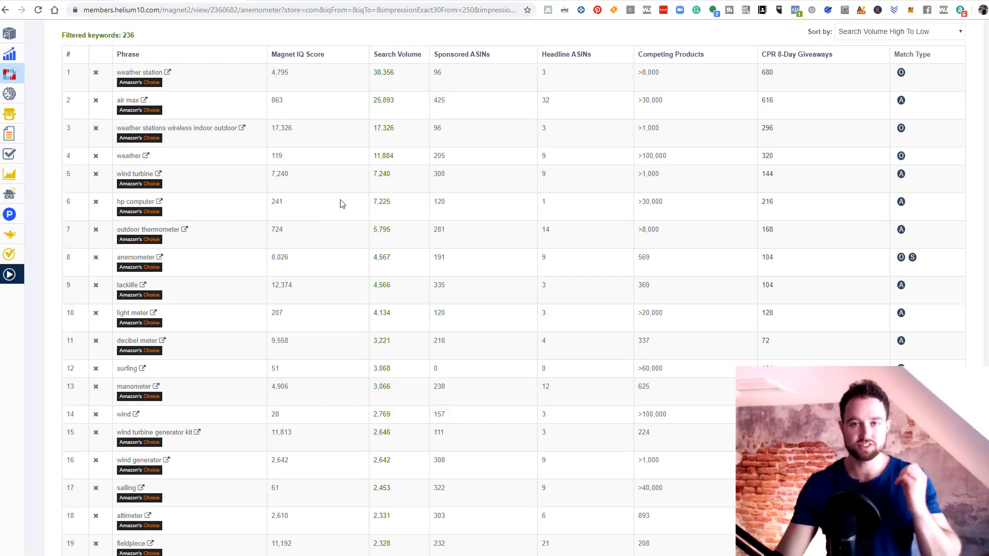
{"action": "mouse_move", "coordinate": [307, 154]}
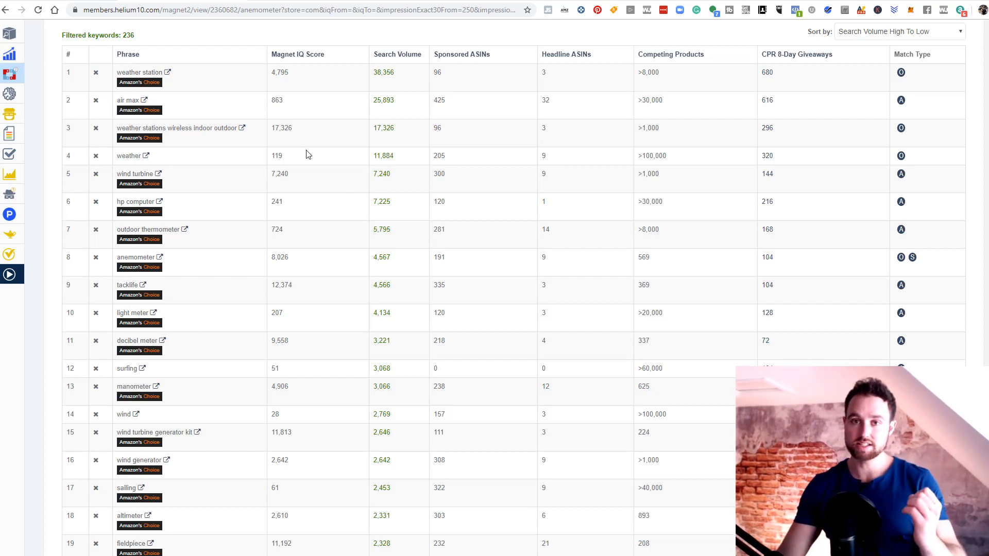
{"action": "mouse_move", "coordinate": [94, 104]}
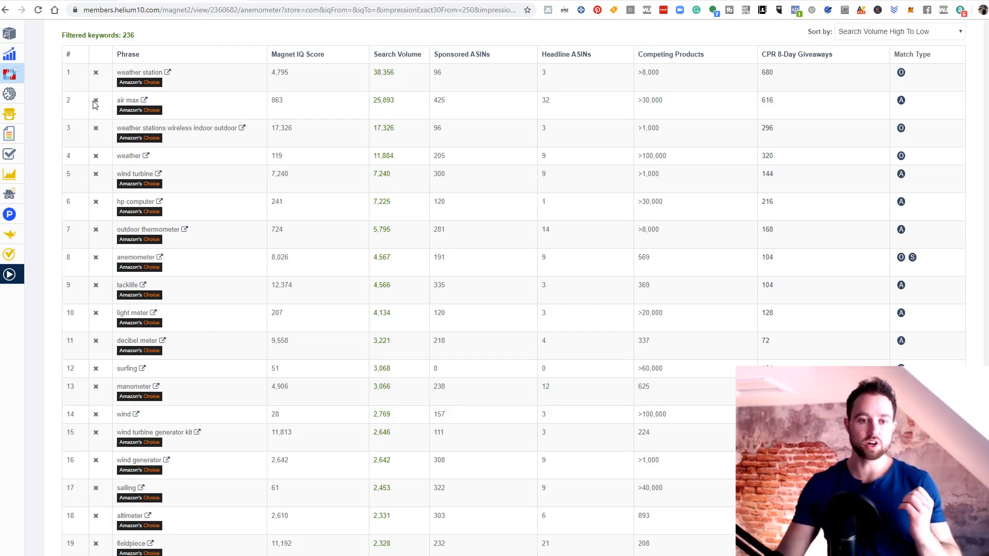
{"action": "mouse_move", "coordinate": [97, 104]}
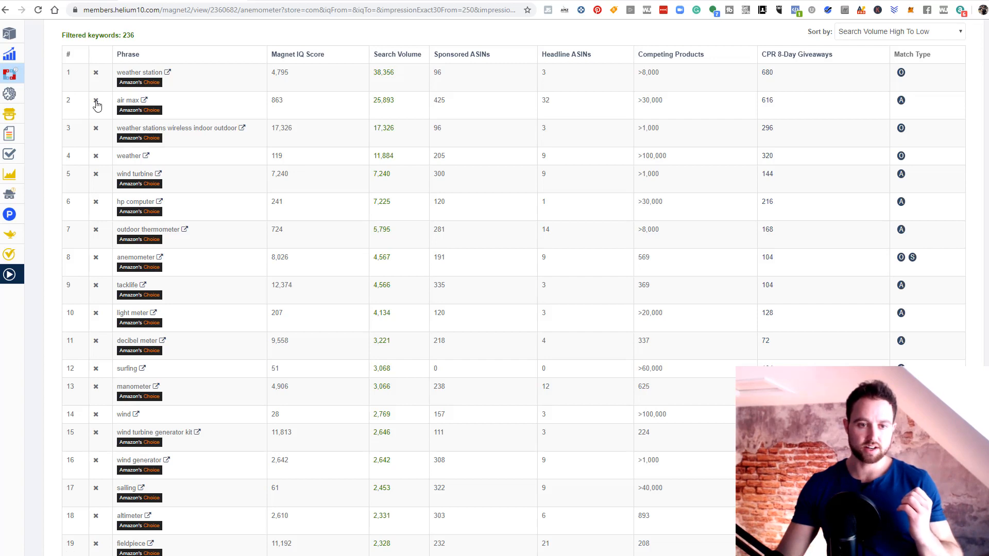
Remove irrelevant phrases air max, weather, surfing, wind and wind turbine generator kit
{"action": "left_click", "coordinate": [97, 103]}
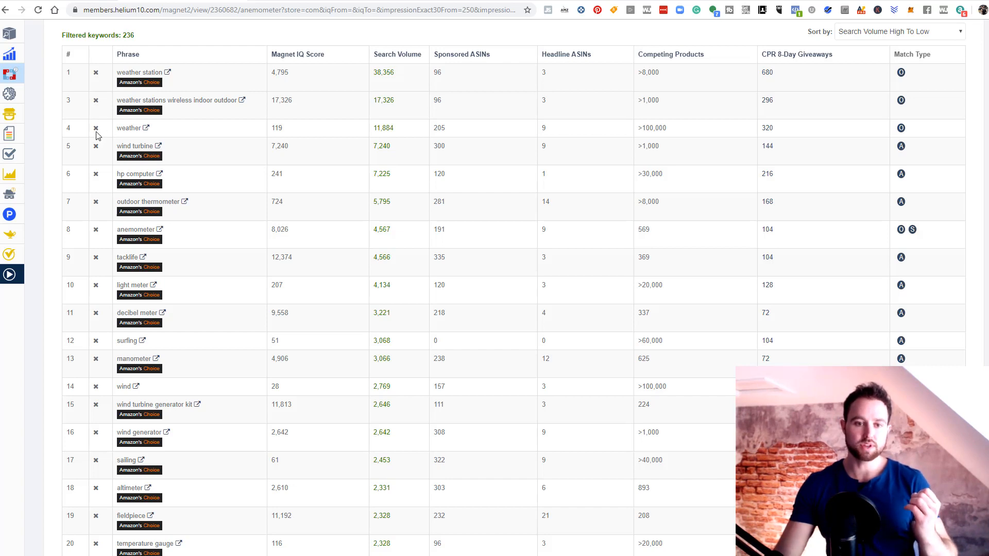
{"action": "left_click", "coordinate": [94, 128]}
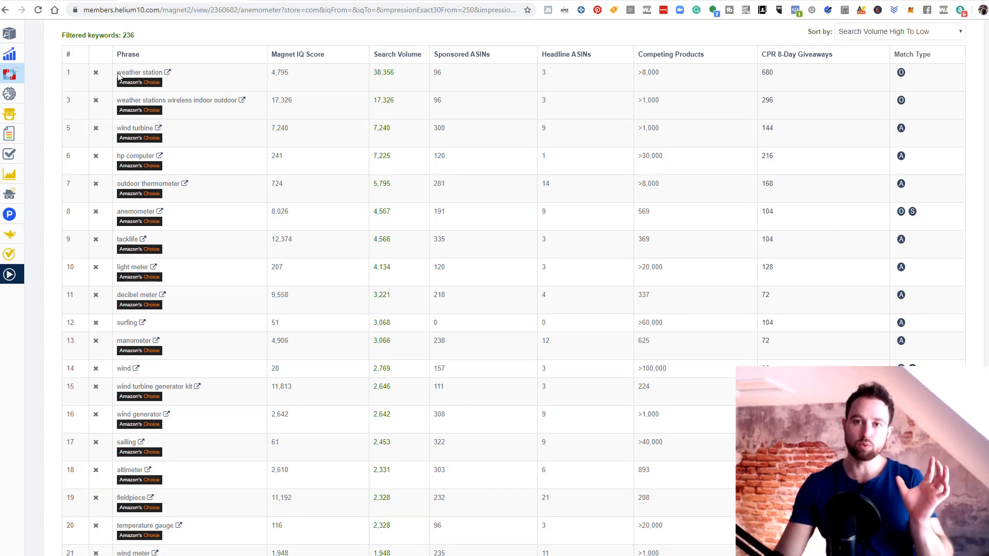
{"action": "mouse_move", "coordinate": [119, 193]}
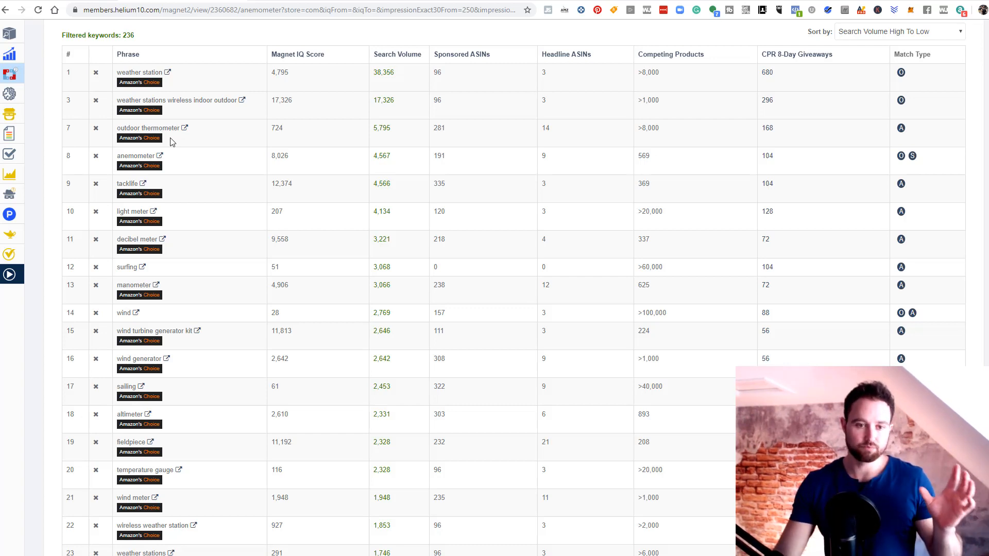
{"action": "mouse_move", "coordinate": [173, 166]}
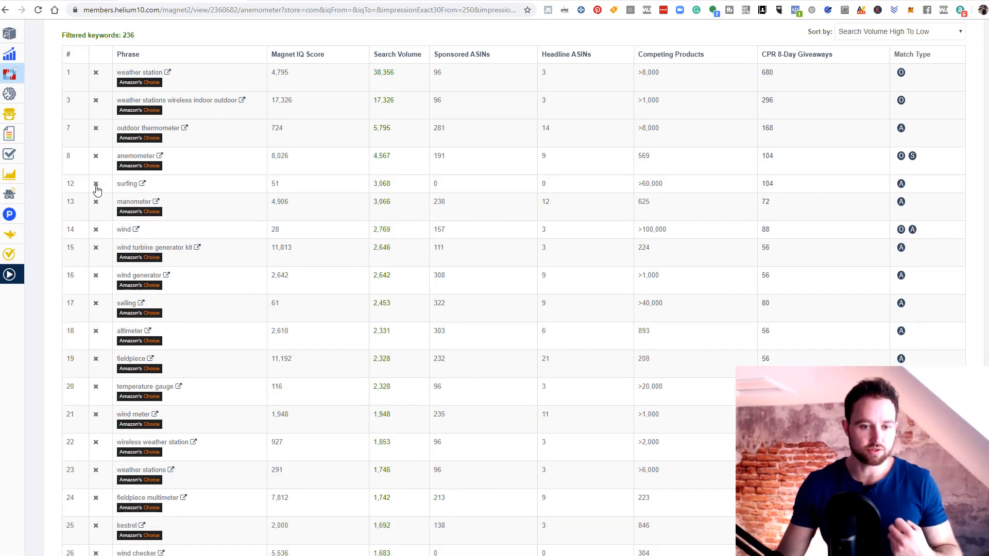
{"action": "left_click", "coordinate": [96, 186]}
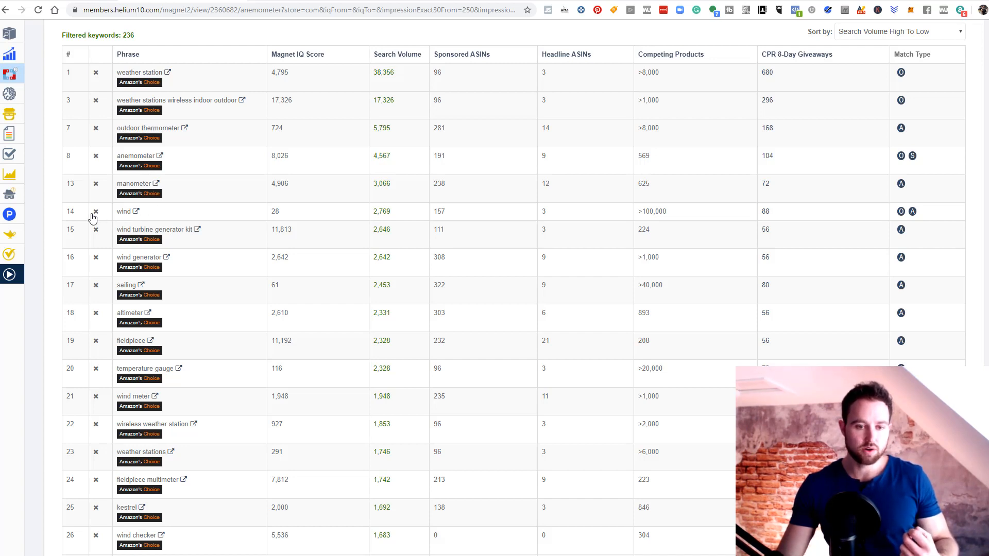
{"action": "left_click", "coordinate": [96, 211]}
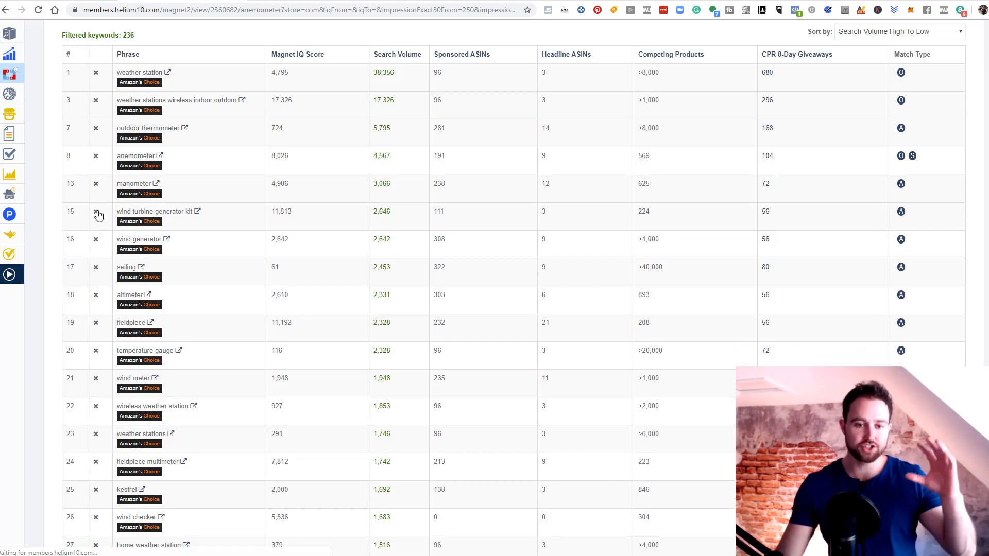
{"action": "left_click", "coordinate": [95, 214]}
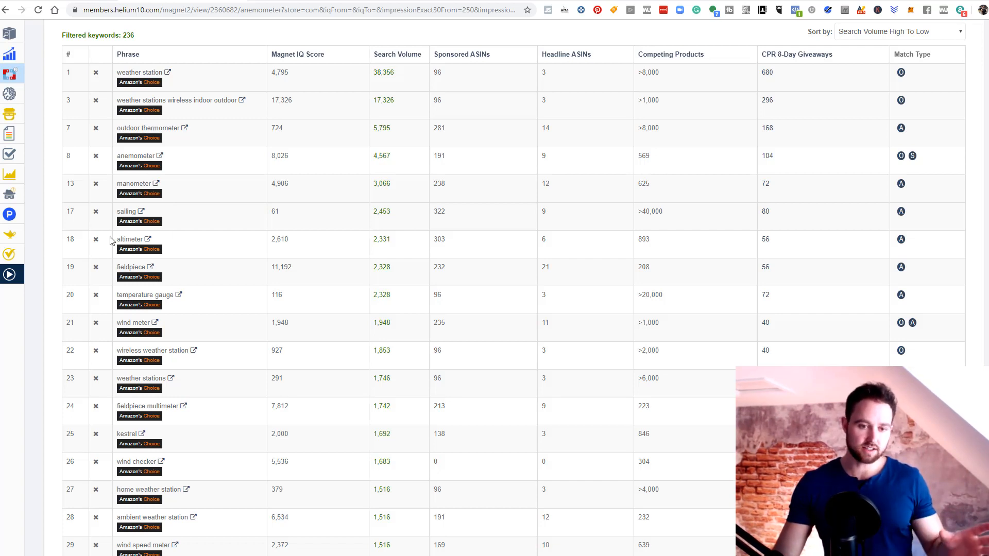
{"action": "mouse_move", "coordinate": [95, 242]}
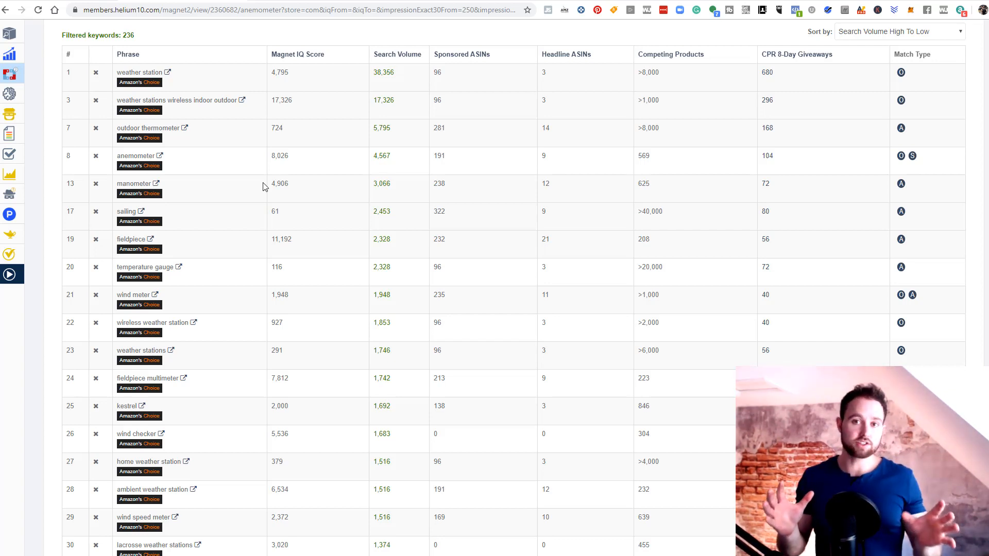
{"action": "mouse_move", "coordinate": [204, 176]}
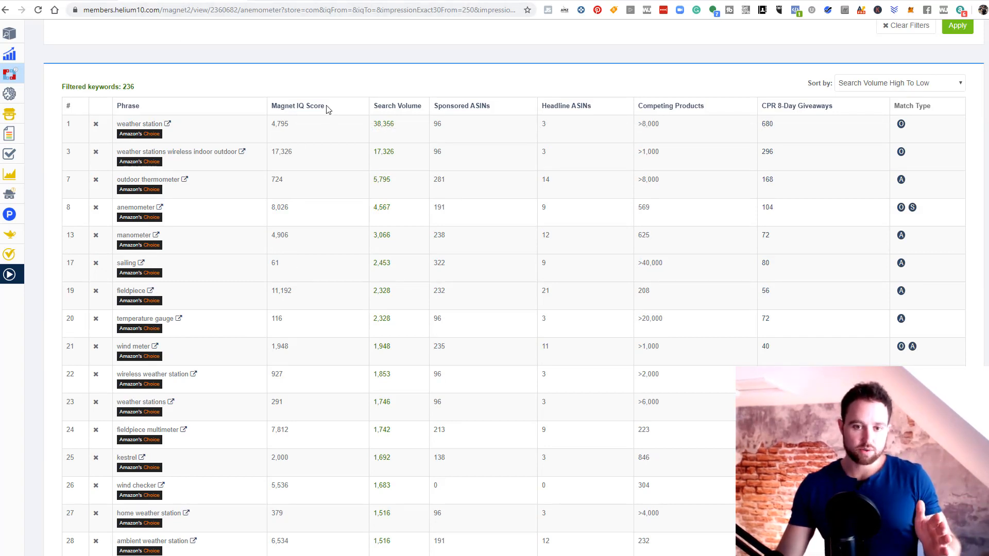
{"action": "mouse_move", "coordinate": [659, 113]}
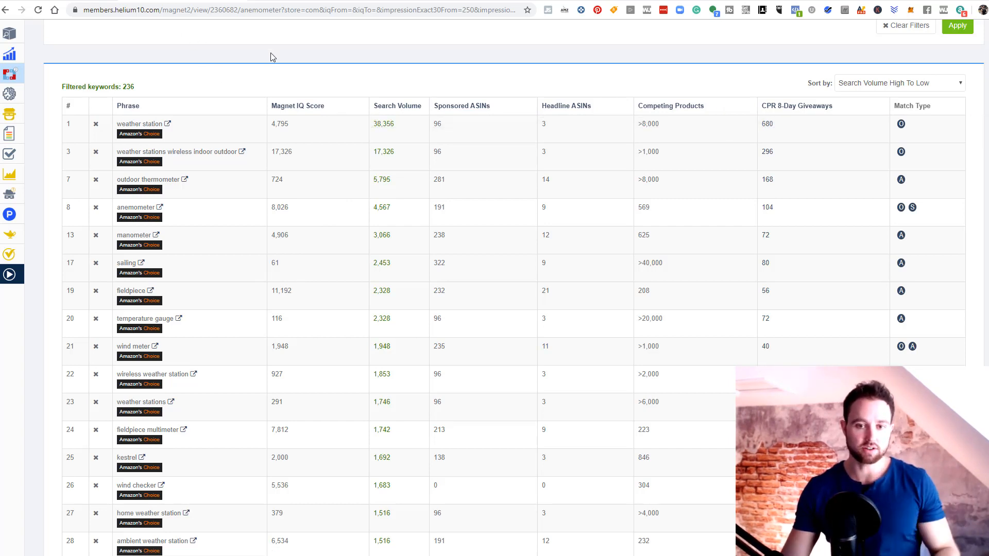
{"action": "mouse_move", "coordinate": [315, 107]}
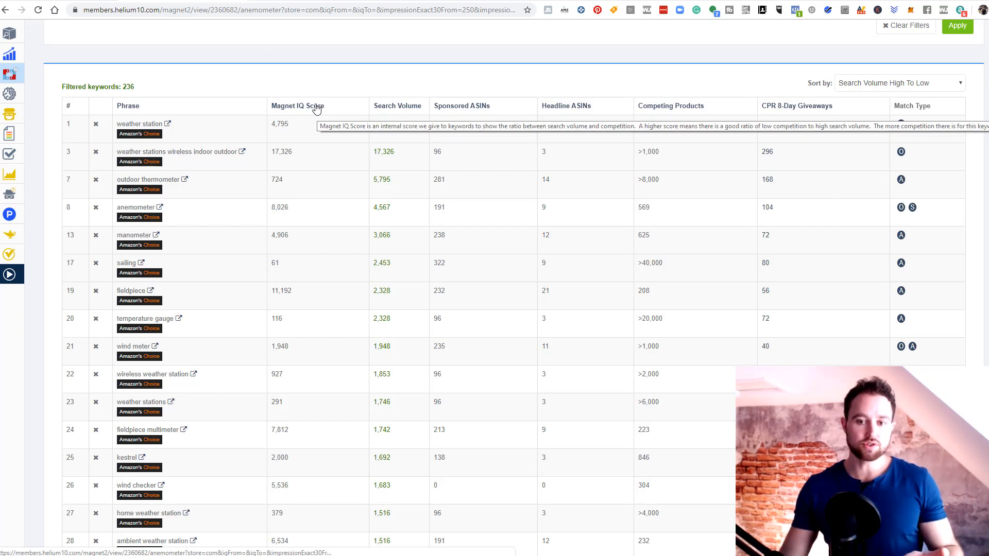
{"action": "mouse_move", "coordinate": [353, 101]}
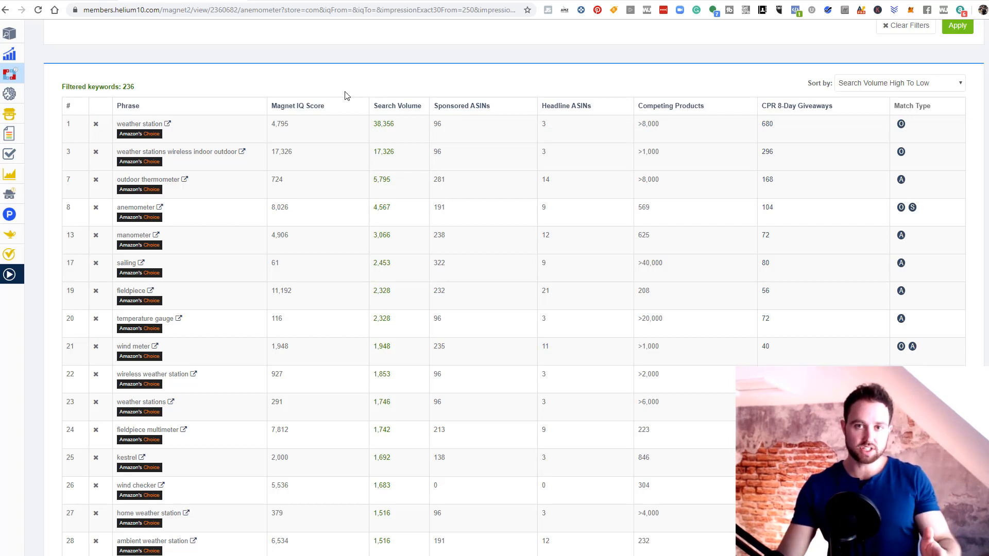
{"action": "mouse_move", "coordinate": [658, 114]}
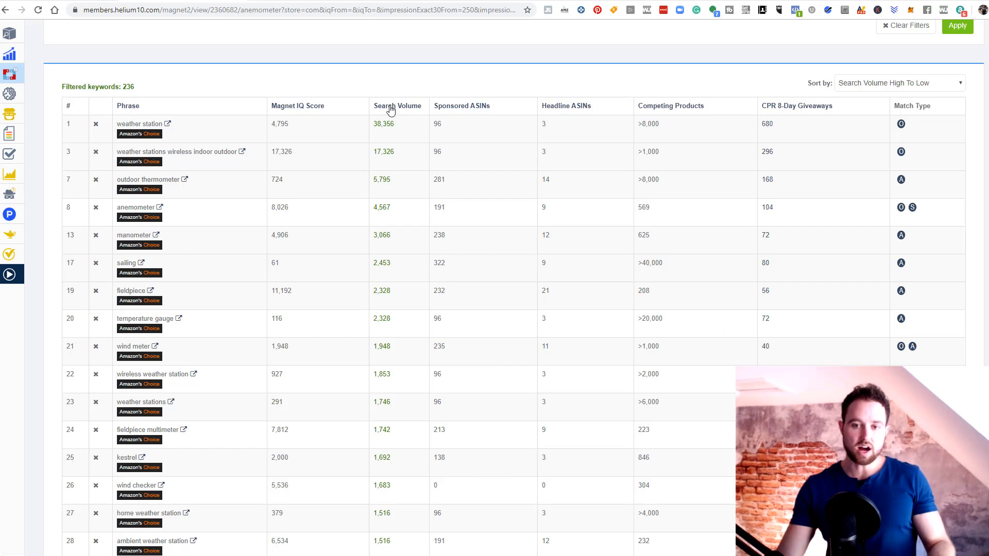
{"action": "mouse_move", "coordinate": [678, 110]}
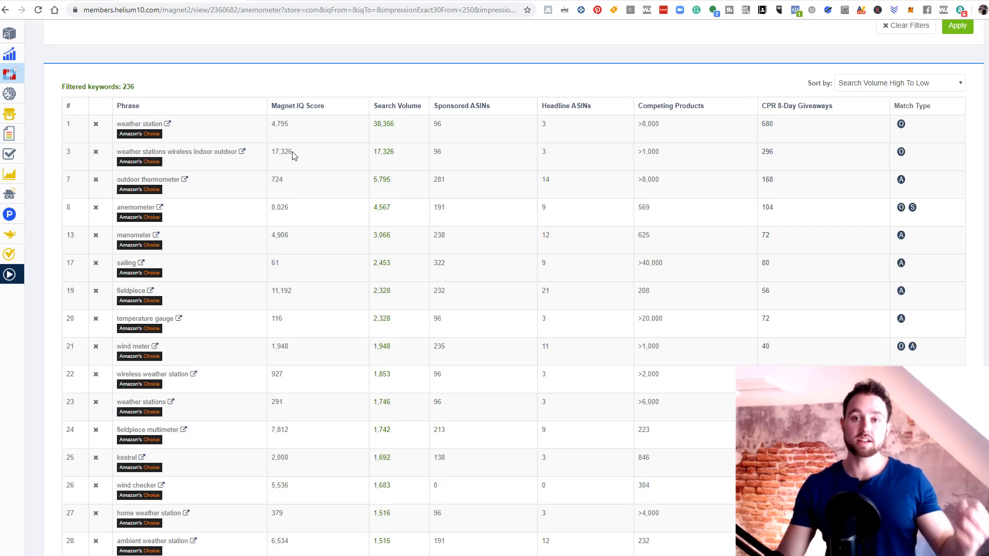
{"action": "mouse_move", "coordinate": [289, 163]}
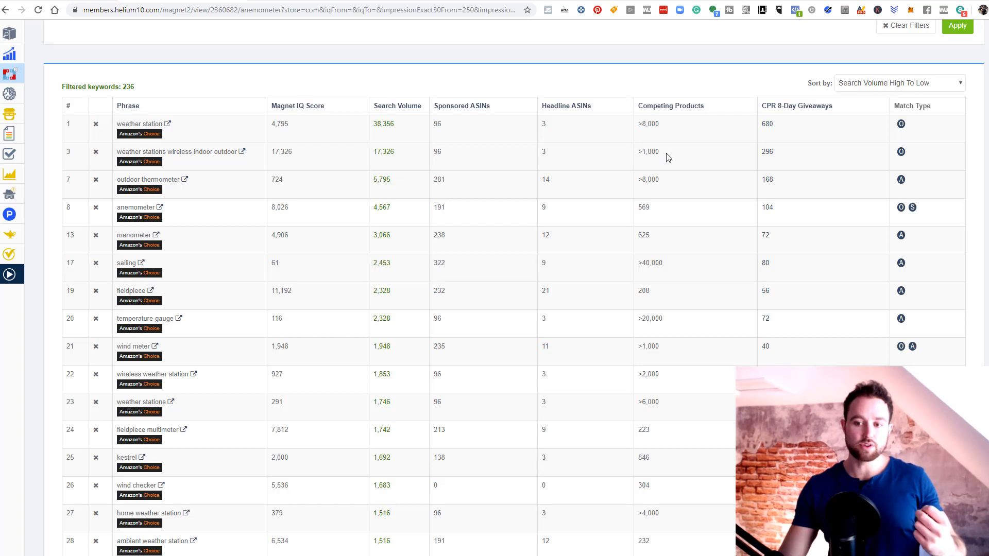
{"action": "double_click", "coordinate": [647, 151]}
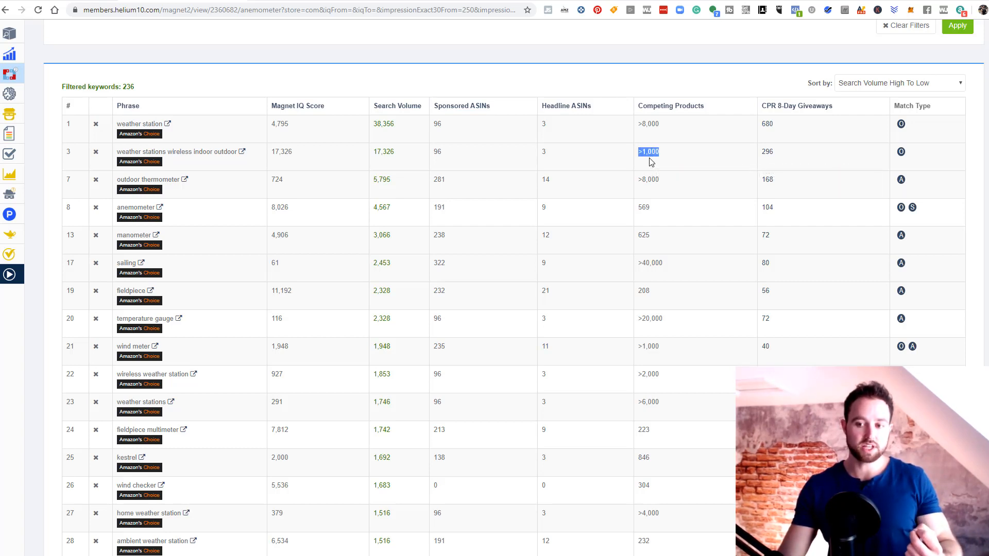
{"action": "mouse_move", "coordinate": [397, 158]}
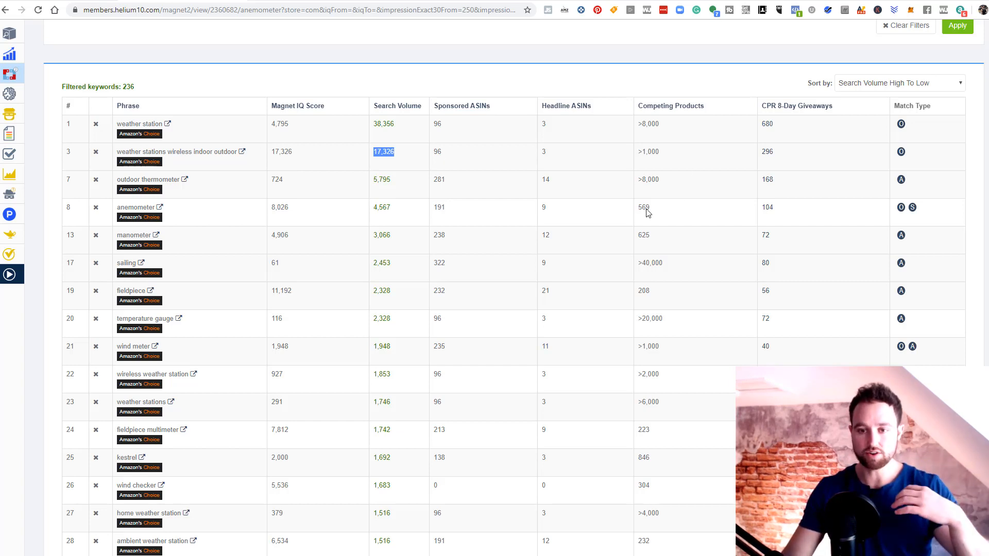
{"action": "mouse_move", "coordinate": [460, 154]}
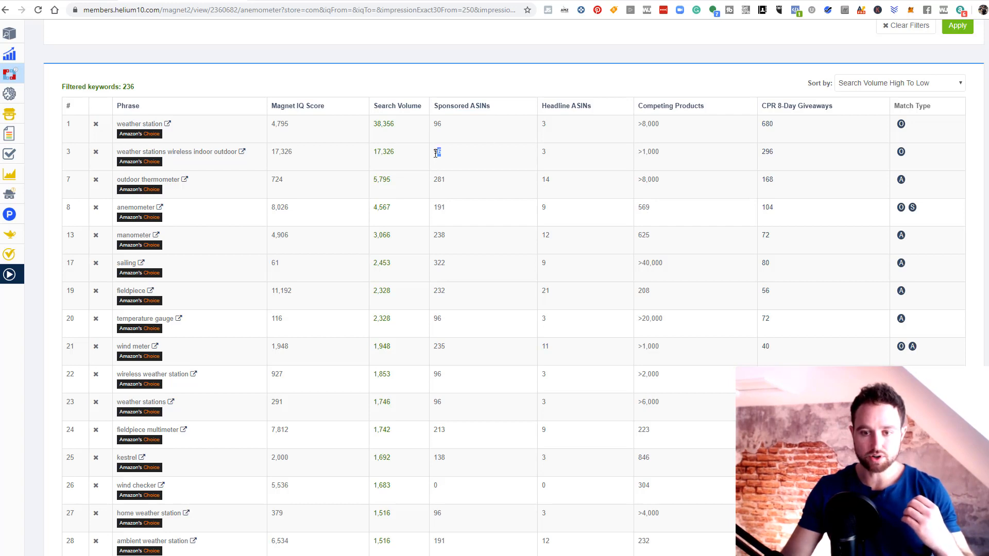
{"action": "double_click", "coordinate": [436, 152]}
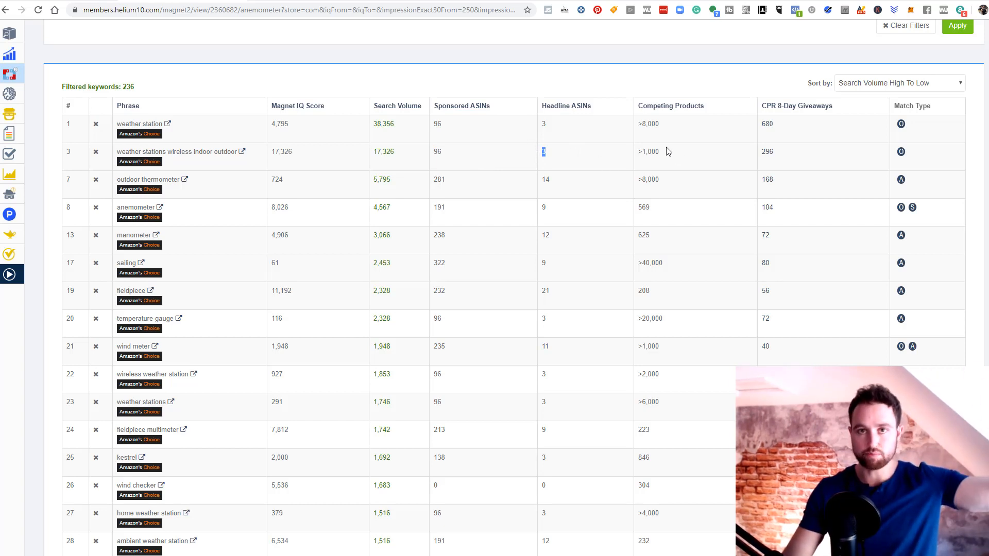
{"action": "mouse_move", "coordinate": [686, 155]}
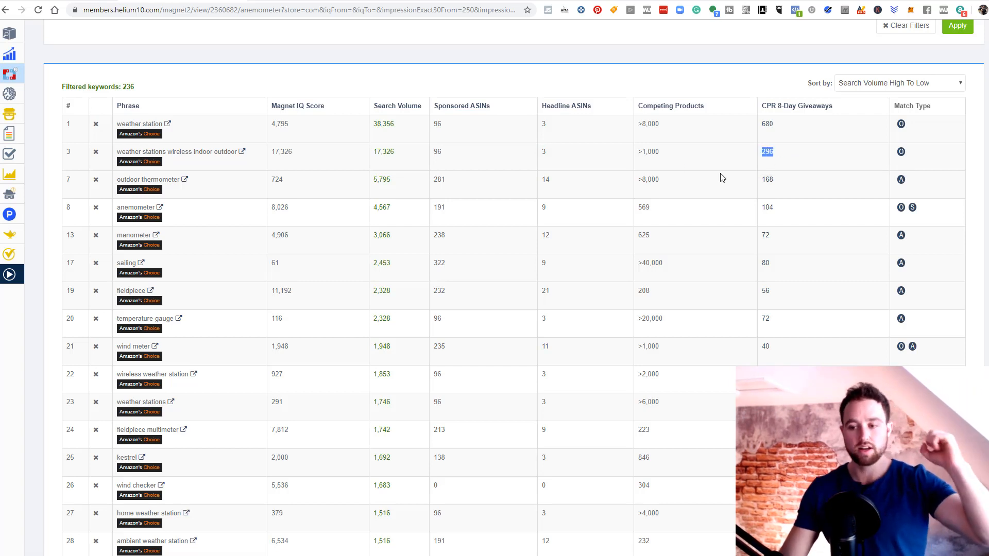
{"action": "mouse_move", "coordinate": [802, 170]}
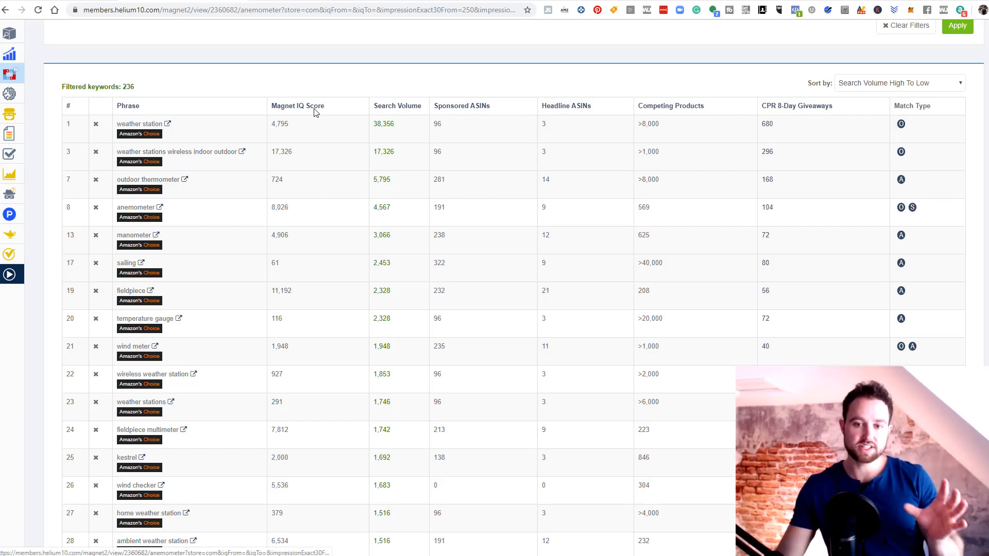
{"action": "mouse_move", "coordinate": [407, 119]}
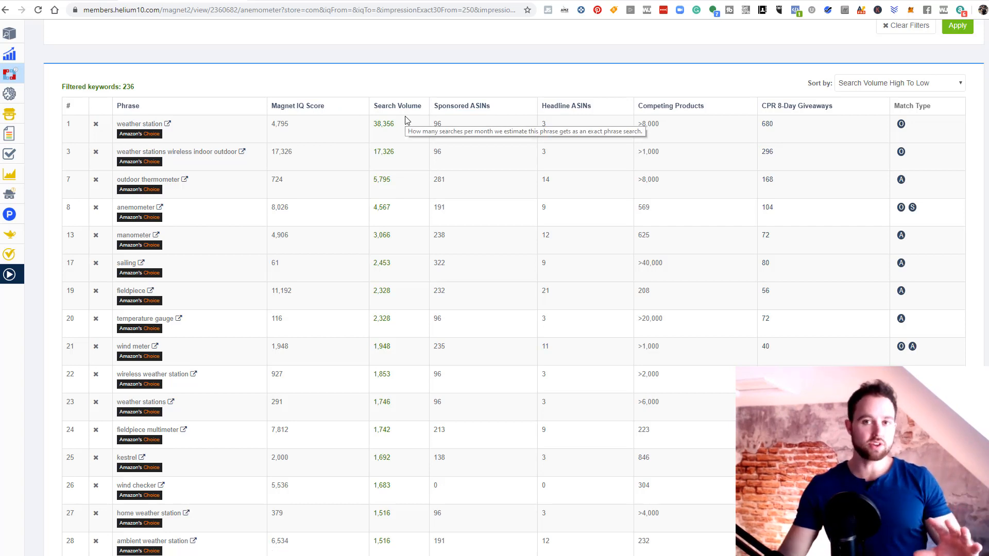
{"action": "mouse_move", "coordinate": [407, 83]}
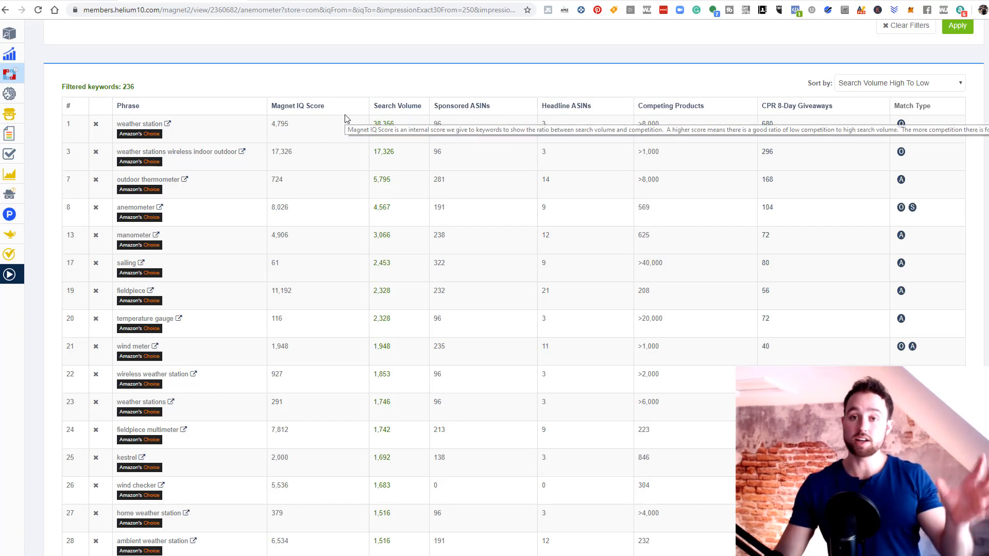
{"action": "mouse_move", "coordinate": [288, 221]}
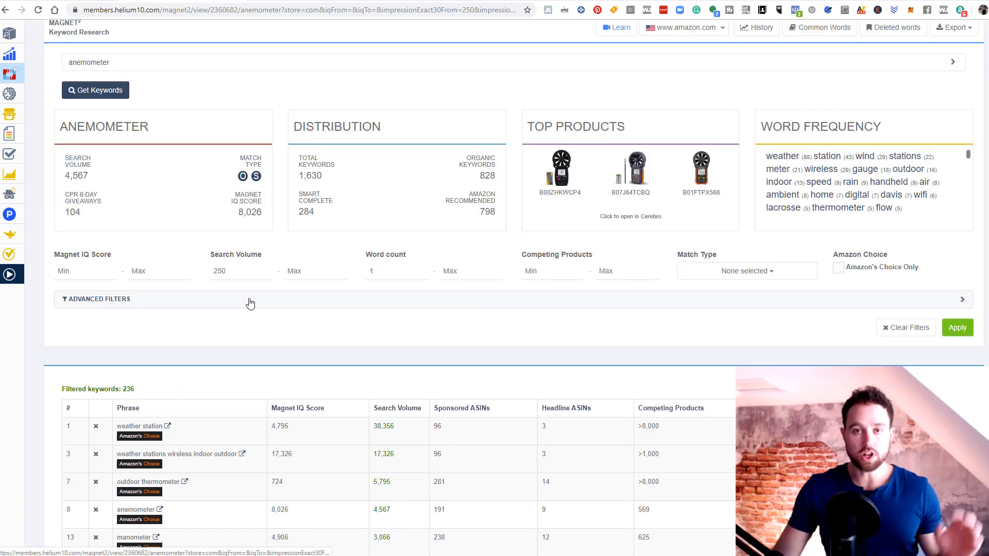
Expand Advanced Filters to show the include and exclude phrase fields
{"action": "left_click", "coordinate": [96, 299]}
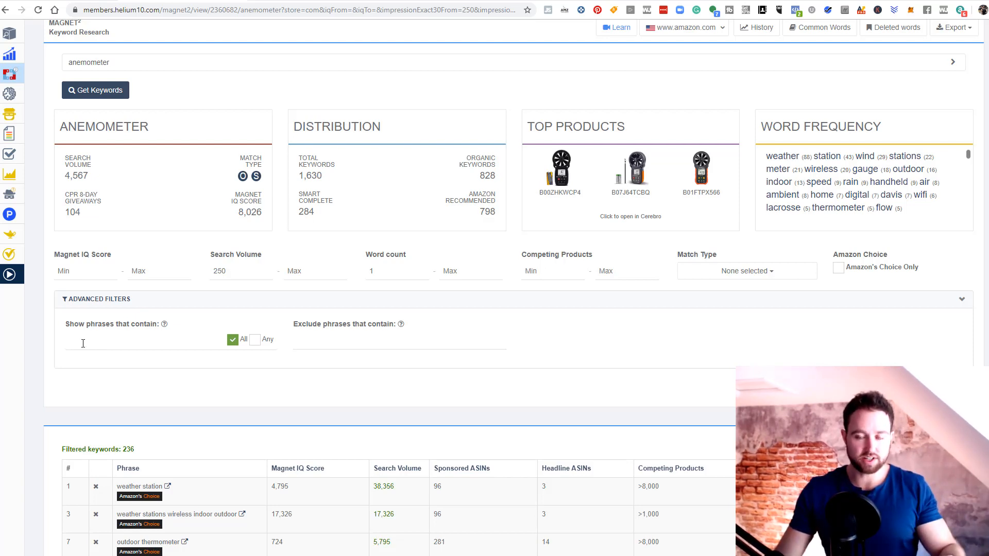
{"action": "mouse_move", "coordinate": [85, 333]}
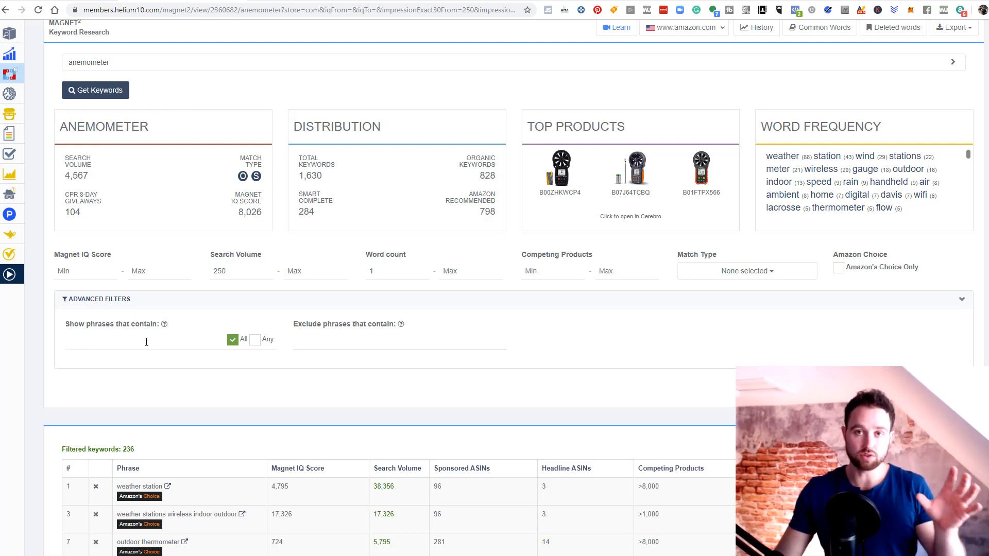
{"action": "mouse_move", "coordinate": [186, 356]}
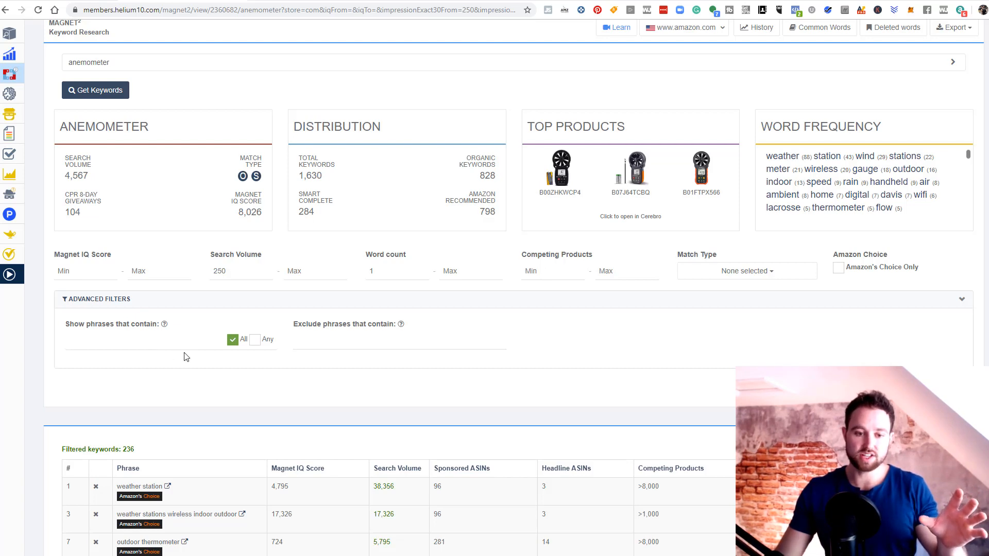
{"action": "mouse_move", "coordinate": [179, 337]}
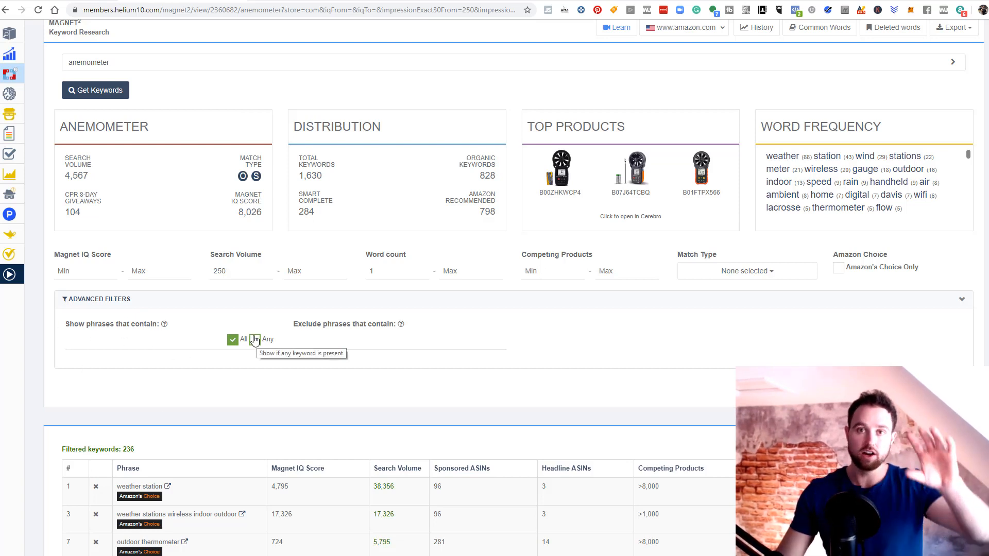
{"action": "mouse_move", "coordinate": [177, 346]}
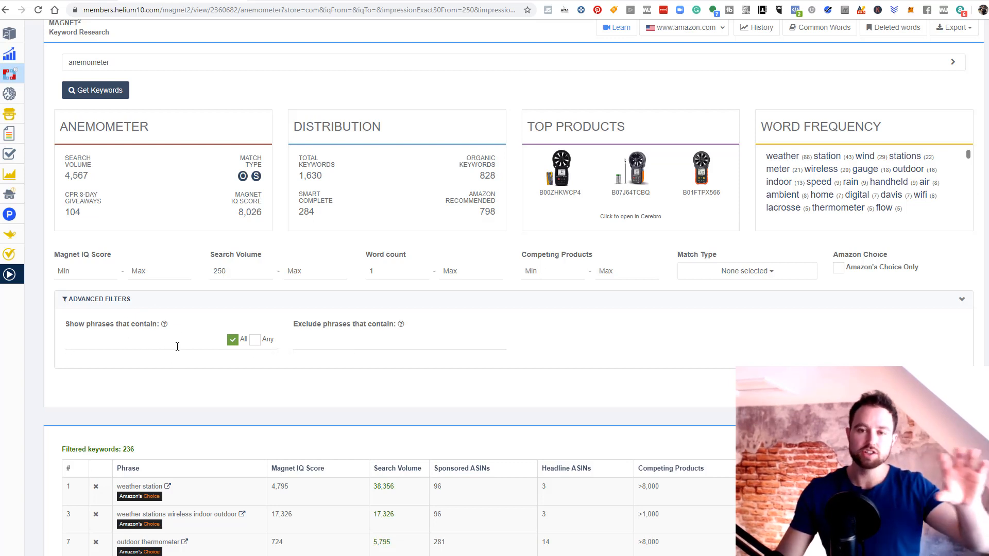
{"action": "mouse_move", "coordinate": [257, 339]}
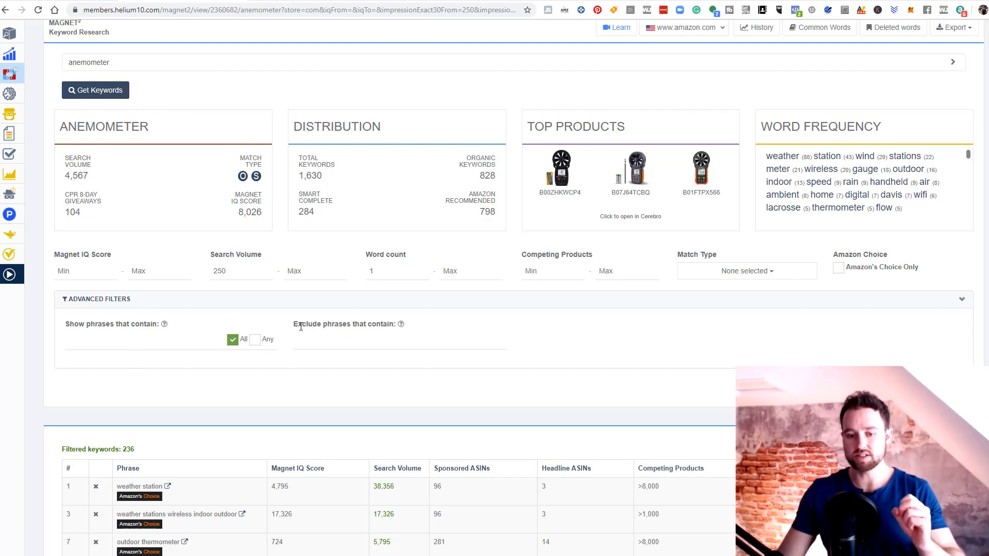
{"action": "double_click", "coordinate": [344, 324]}
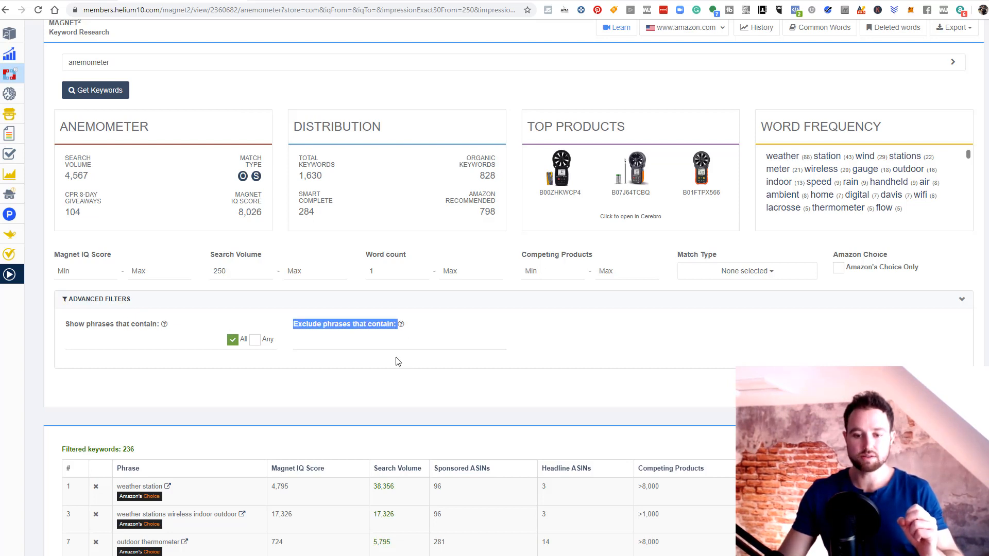
{"action": "left_click", "coordinate": [354, 347]}
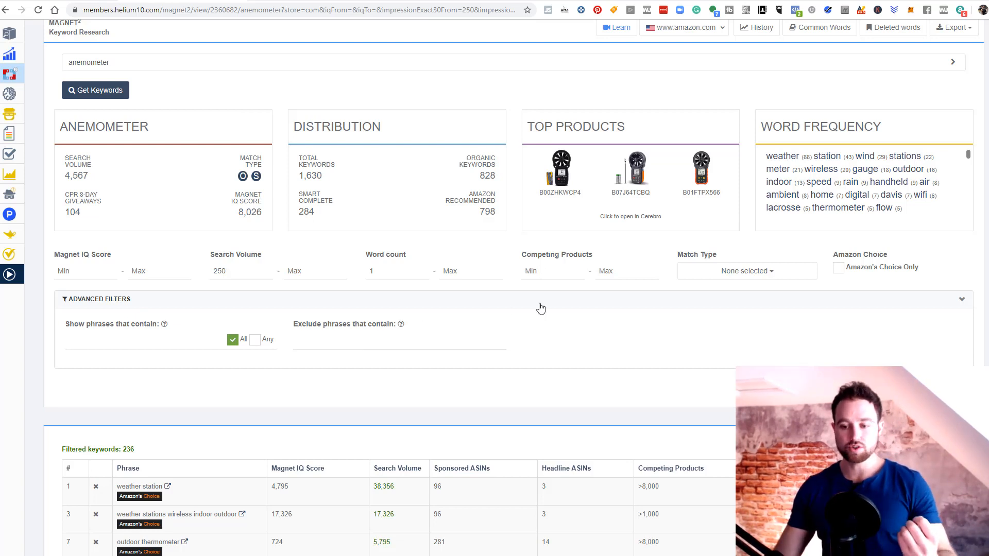
{"action": "mouse_move", "coordinate": [645, 347]}
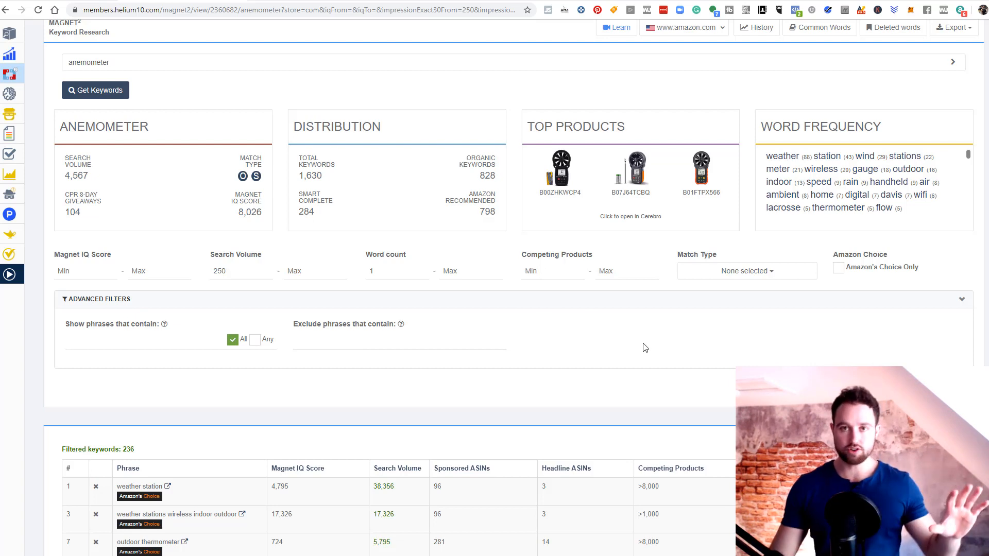
{"action": "mouse_move", "coordinate": [654, 314]}
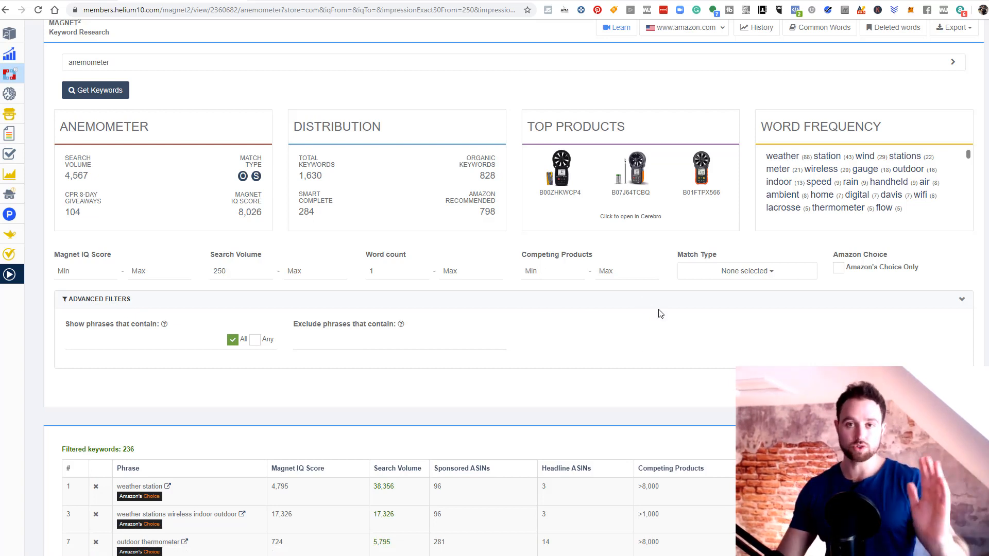
{"action": "mouse_move", "coordinate": [550, 287]}
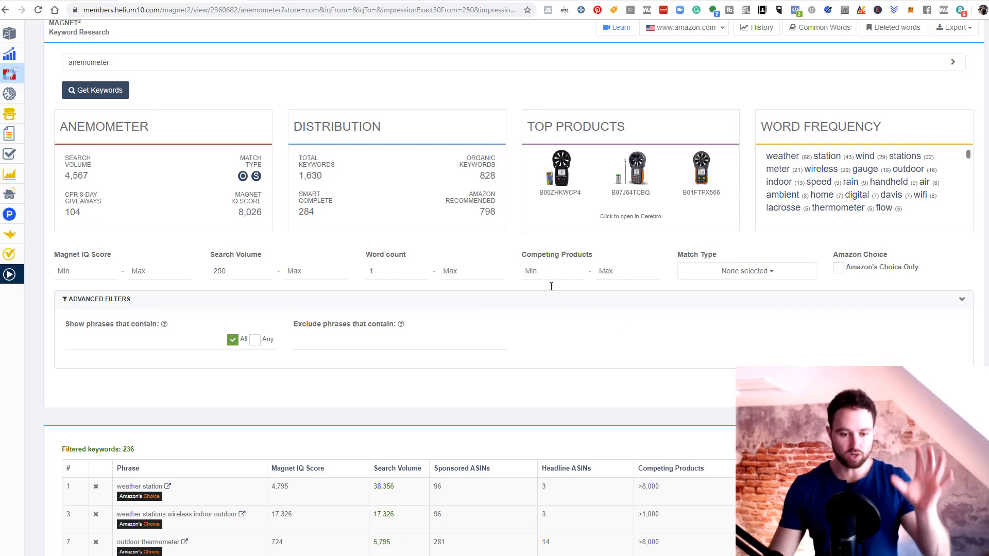
Reveal the Export choices: CSV, Excel, To Frankenstein and Copy to Clipboard
{"action": "scroll", "scroll_direction": "down", "scroll_amount": 3}
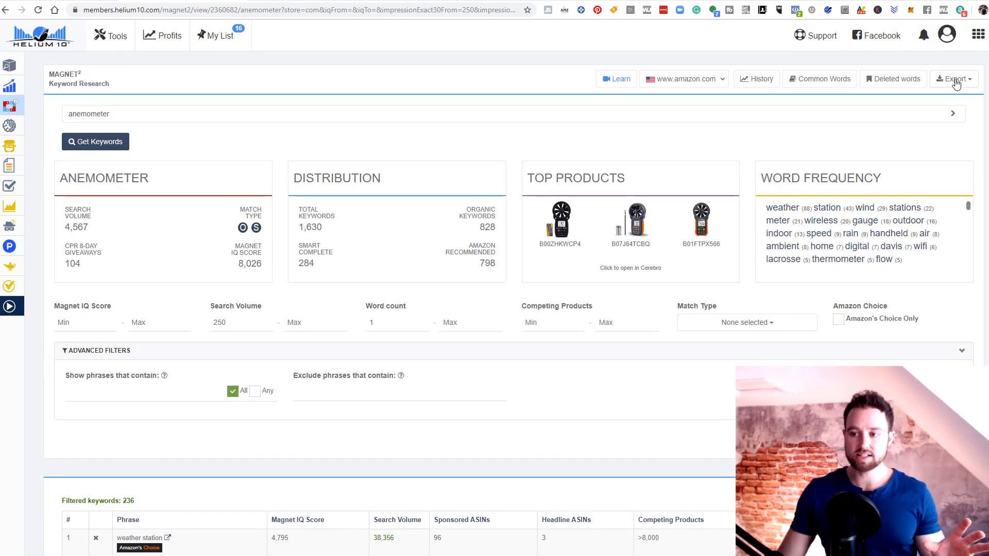
{"action": "left_click", "coordinate": [953, 79]}
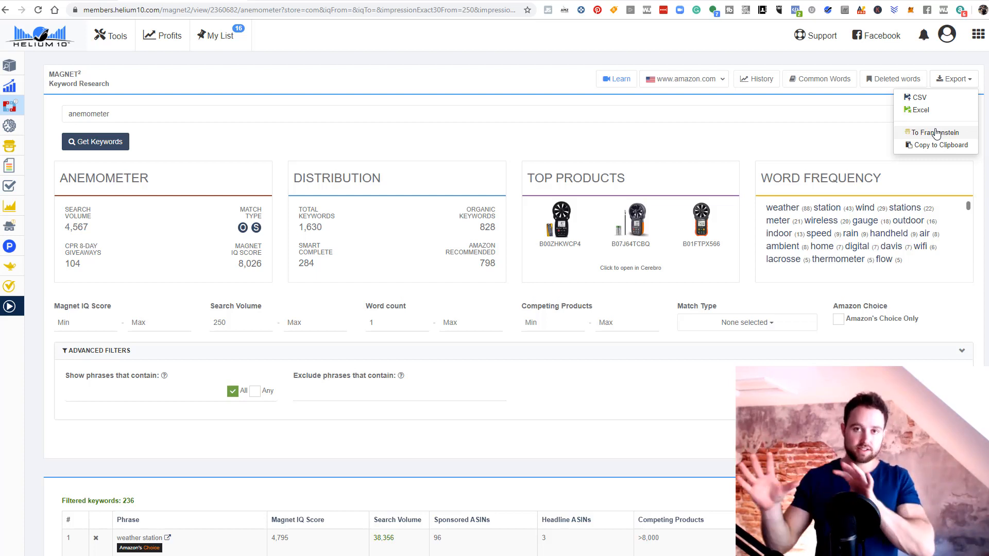
{"action": "mouse_move", "coordinate": [946, 119]}
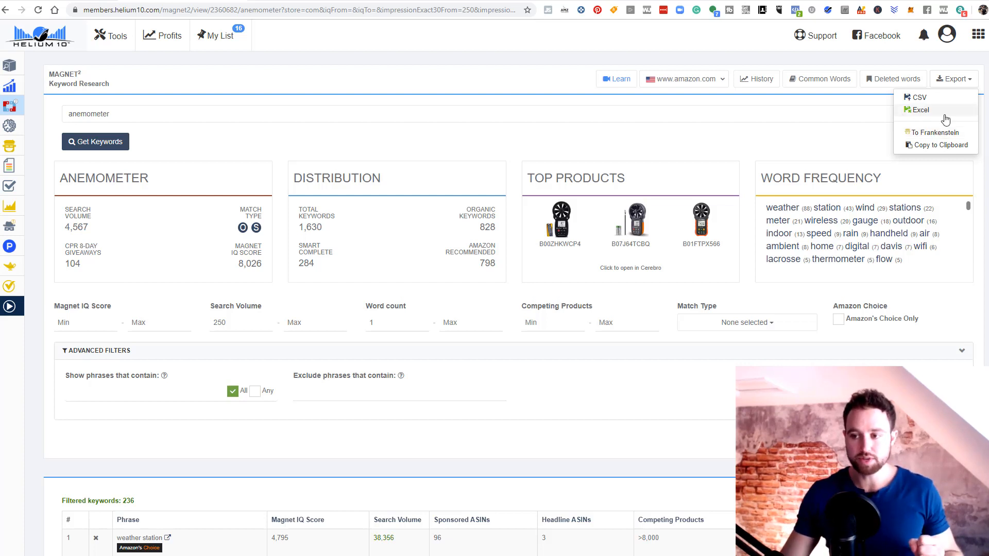